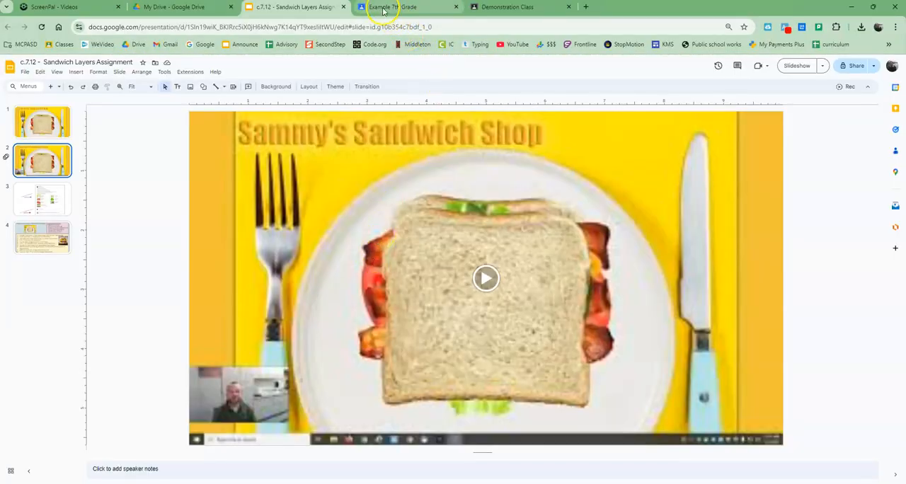
# - Switch to the Example 7th Grade browser tab to view the Sandwich Layers Project post
pyautogui.click(403, 7)
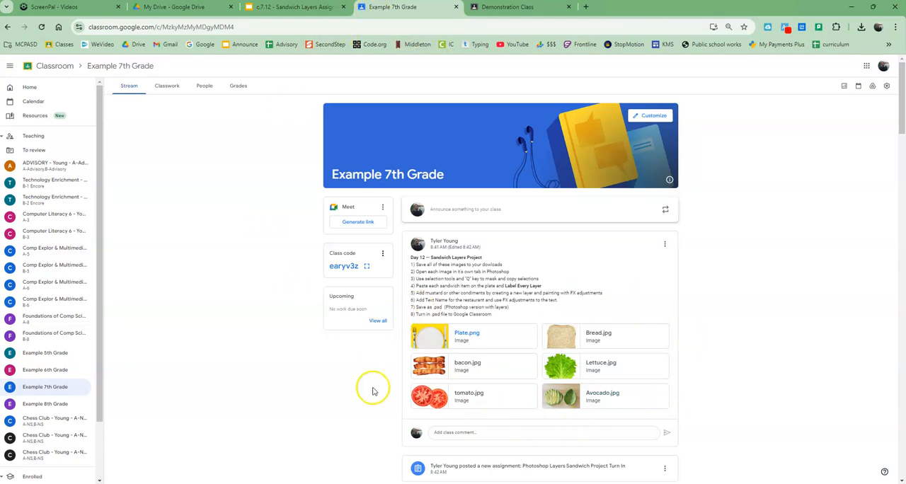
pyautogui.moveTo(503, 414)
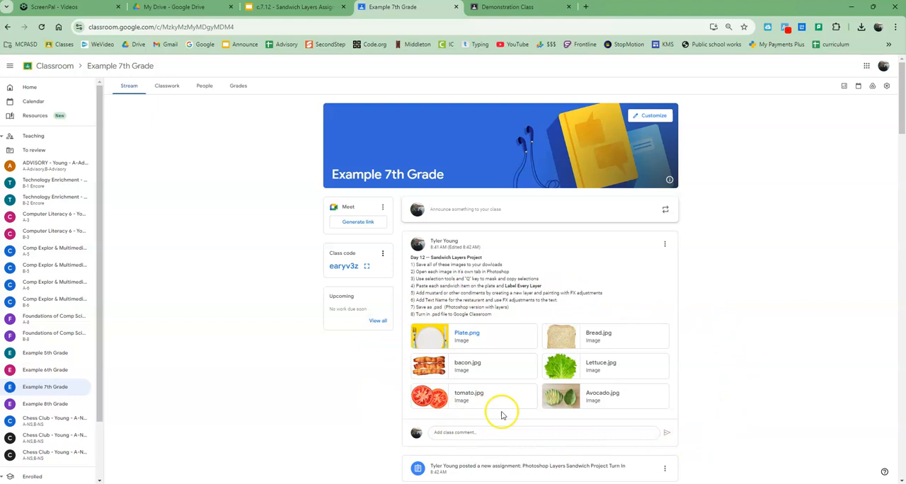
pyautogui.moveTo(706, 377)
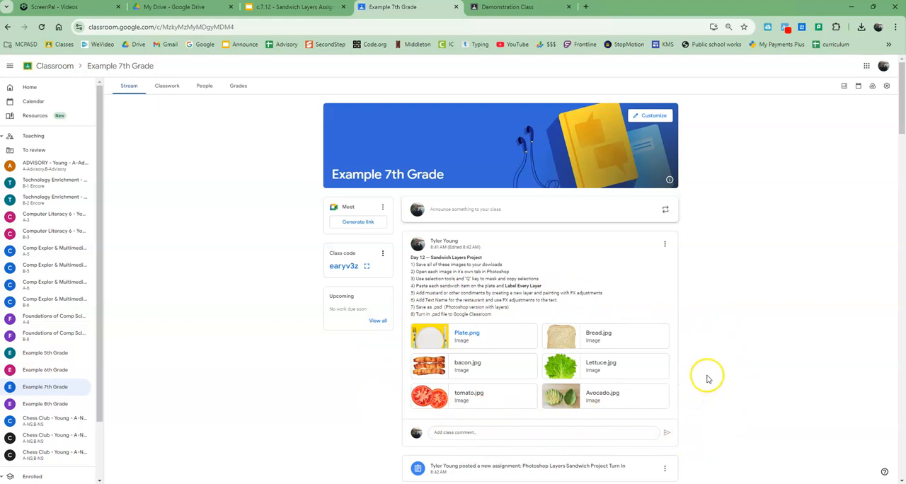
pyautogui.moveTo(688, 424)
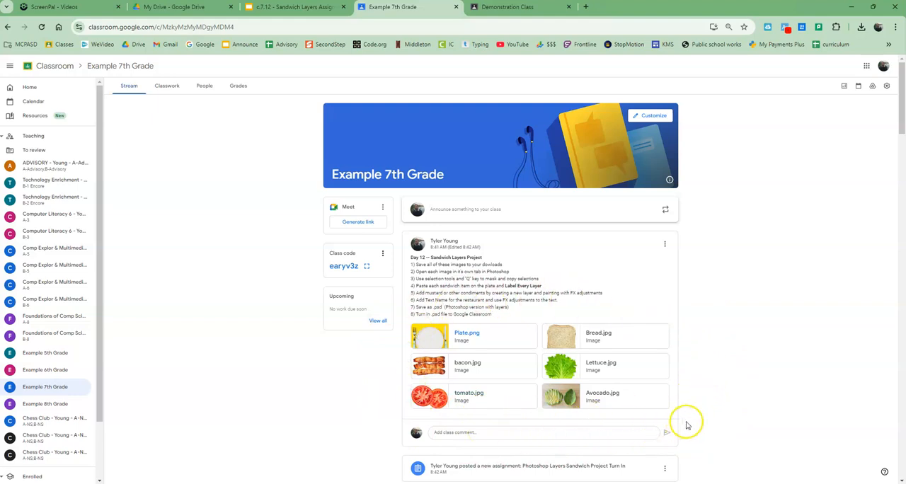
pyautogui.moveTo(691, 425)
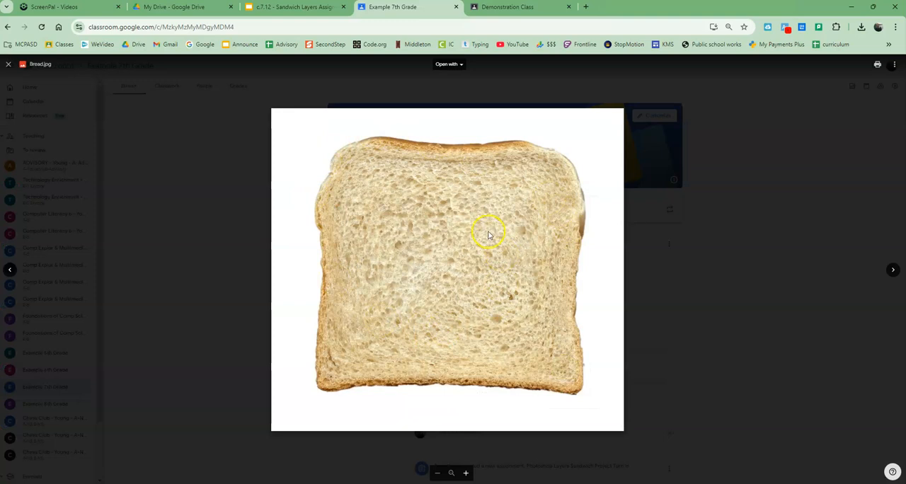
# - Save the Bread.jpg attachment into the Downloads folder
pyautogui.rightClick(488, 234)
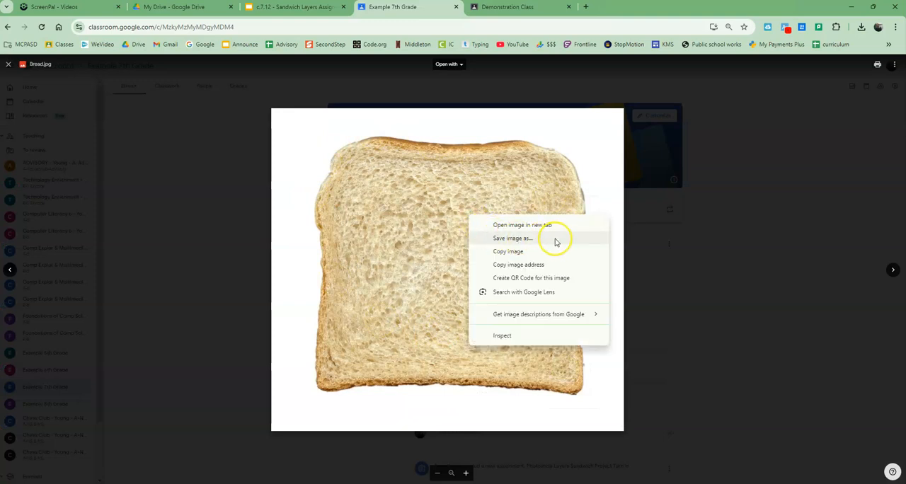
pyautogui.click(513, 237)
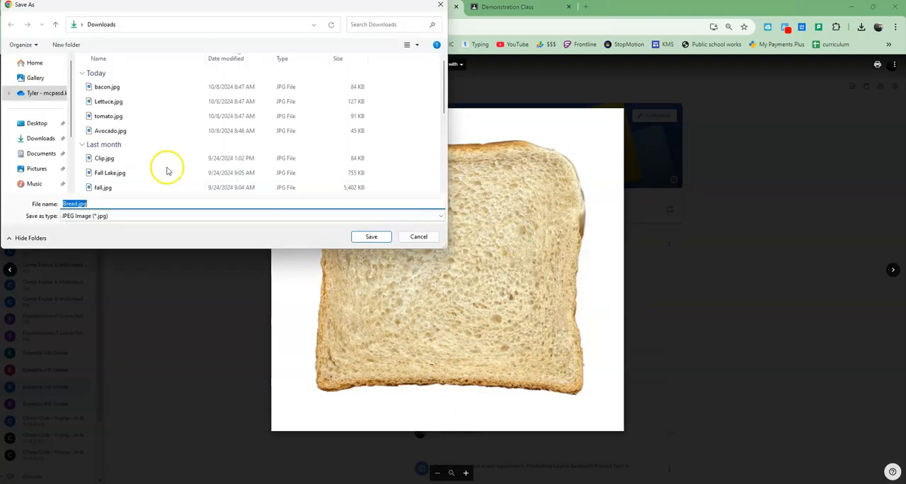
pyautogui.click(371, 236)
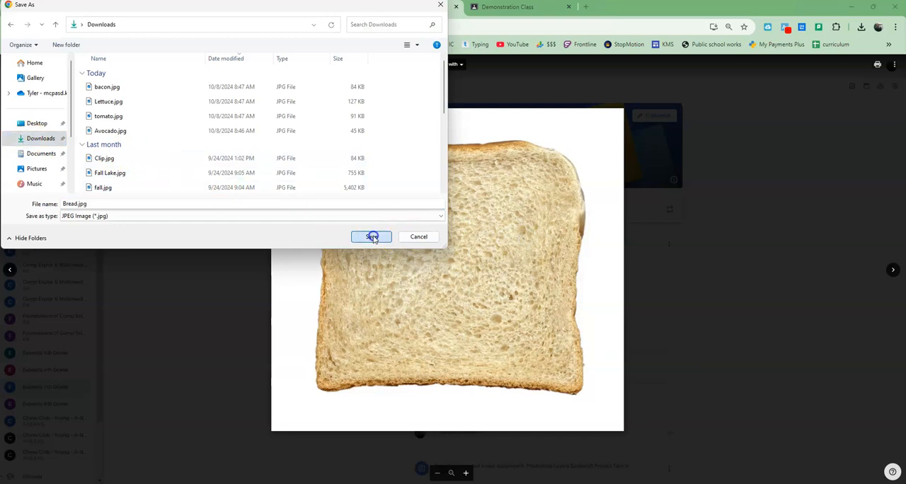
pyautogui.click(371, 236)
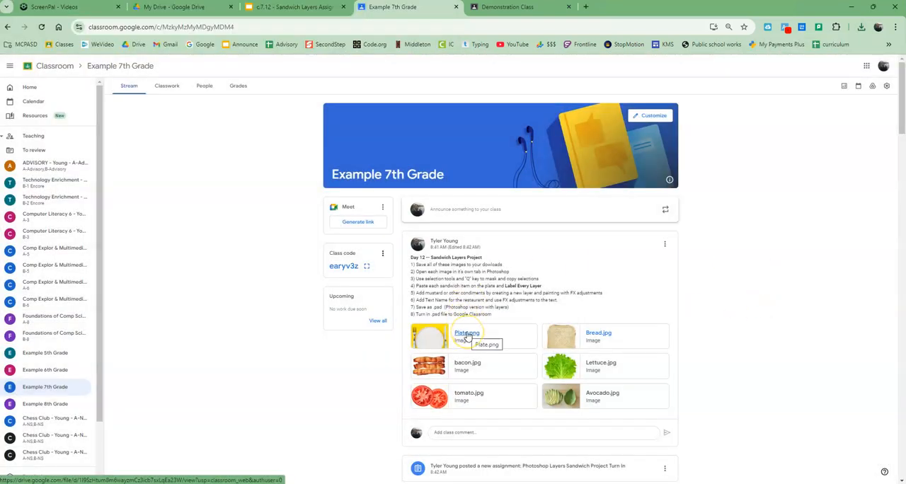
pyautogui.click(464, 334)
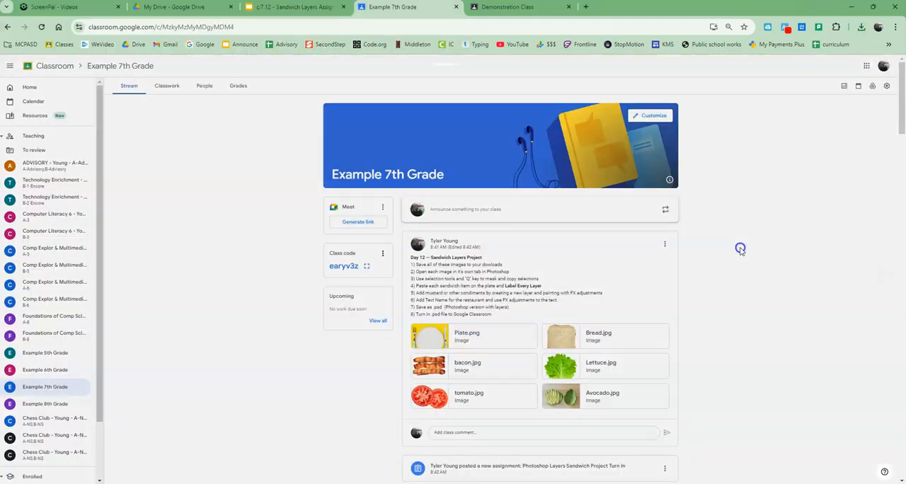
pyautogui.moveTo(629, 237)
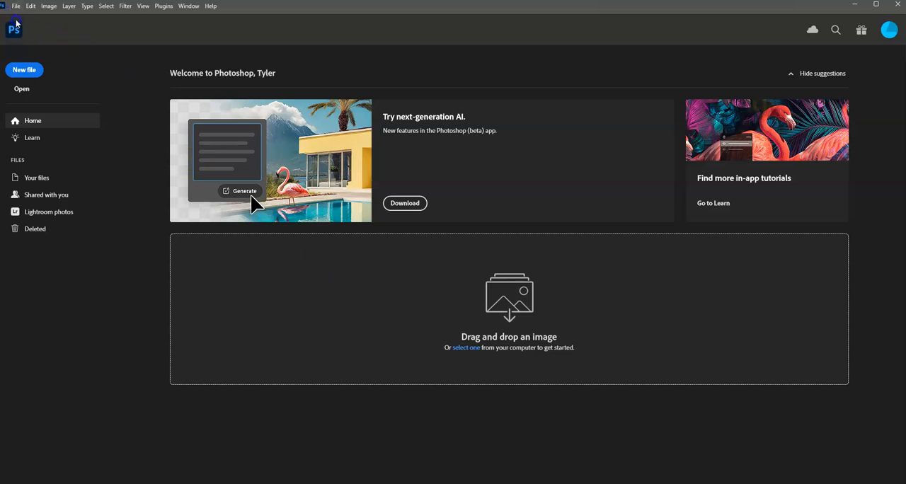
pyautogui.moveTo(22, 89)
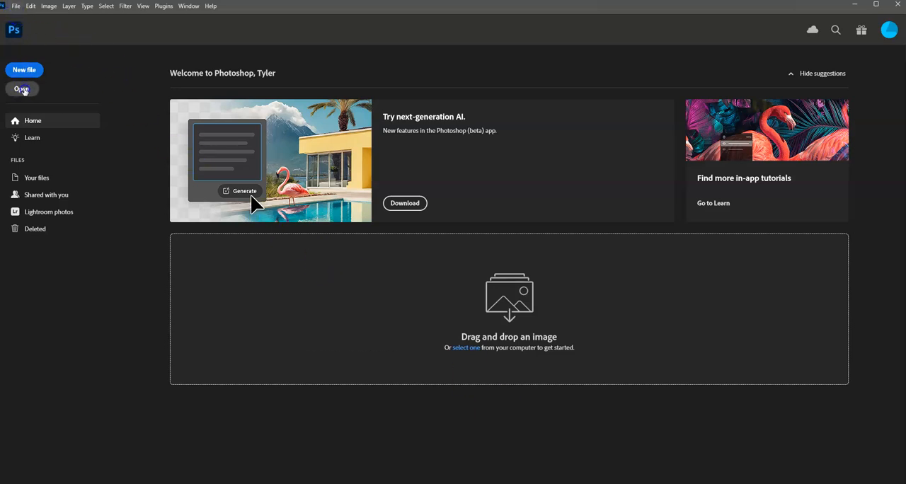
# - Open Plate.png from the Home screen, then Bread.jpg via File > Open
pyautogui.click(22, 89)
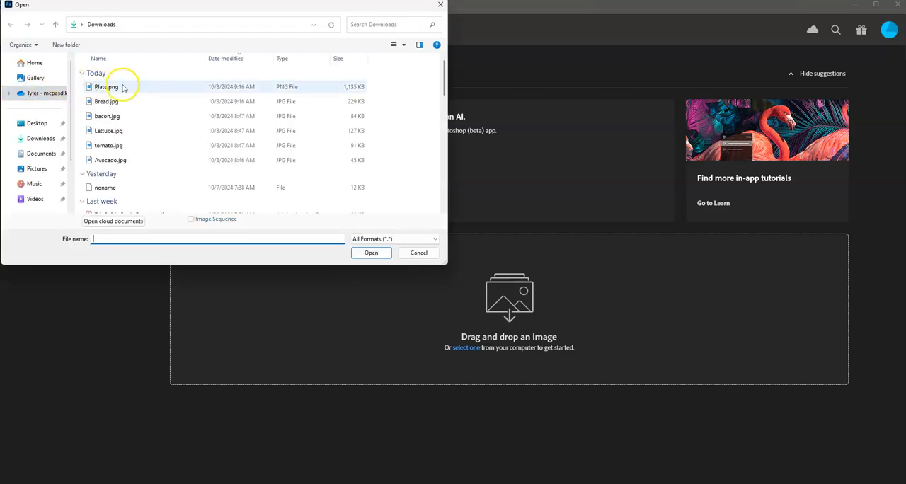
pyautogui.click(419, 253)
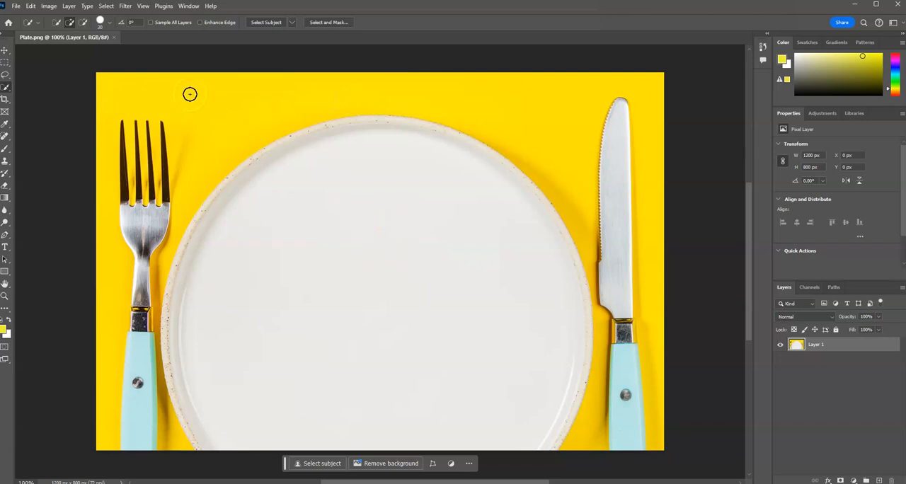
pyautogui.click(14, 6)
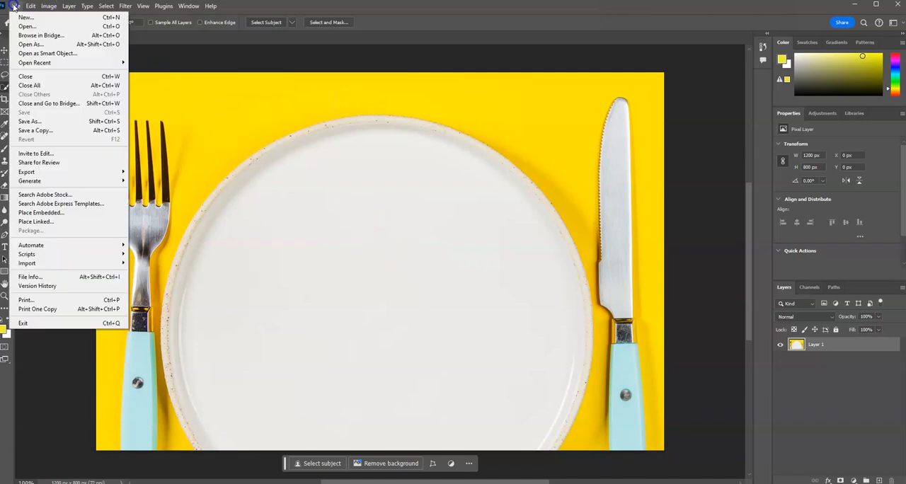
pyautogui.click(26, 26)
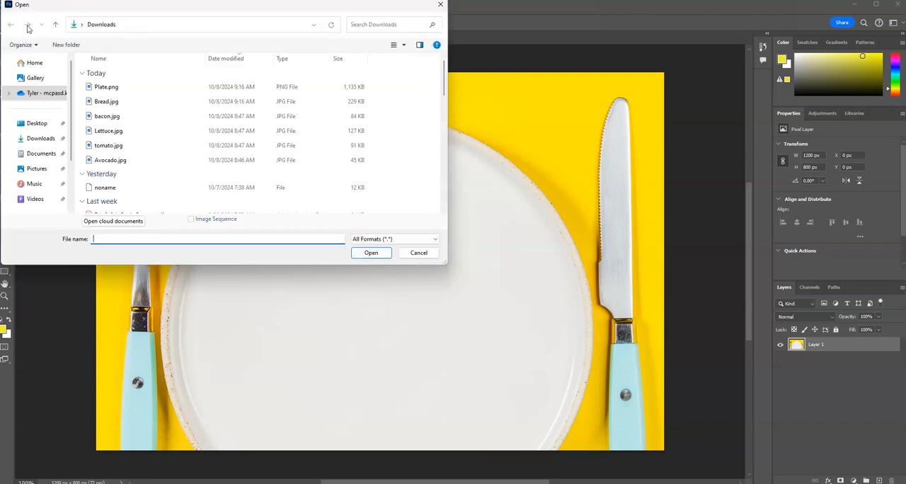
pyautogui.click(106, 101)
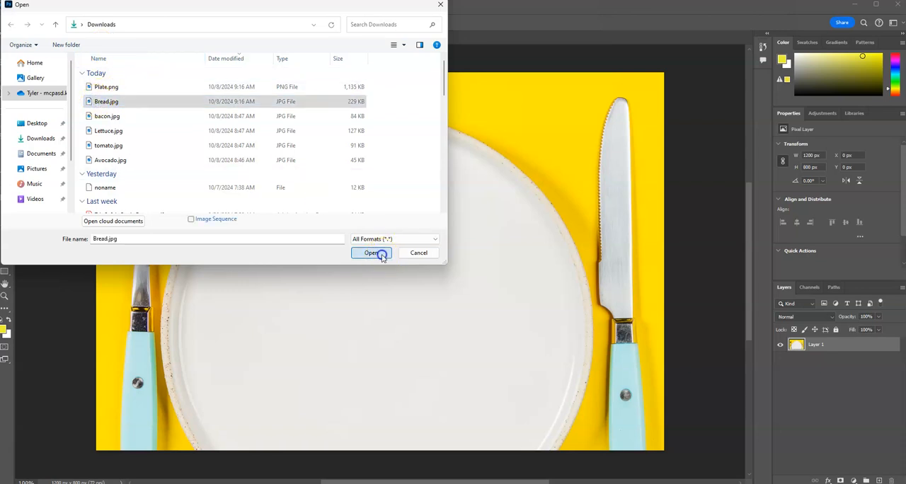
pyautogui.click(372, 253)
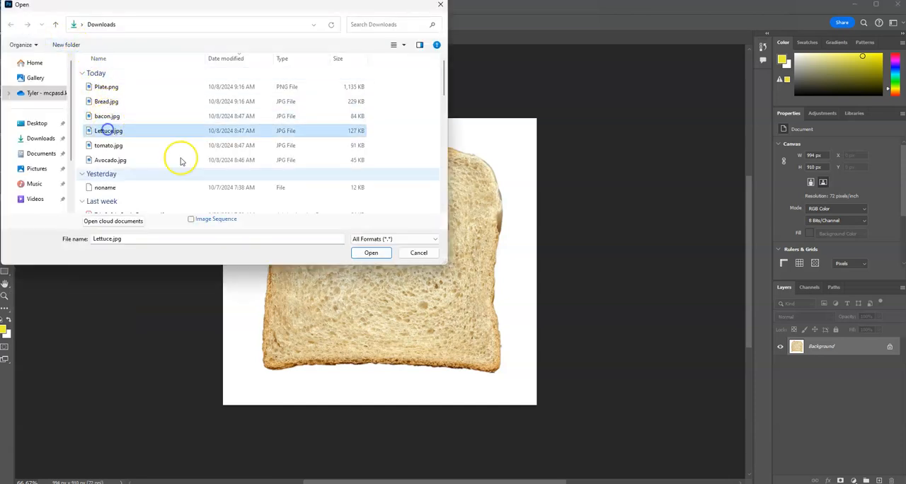
# - Open Lettuce.jpg, tomato.jpg, bacon.jpg and Avocado.jpg as separate documents
pyautogui.click(371, 253)
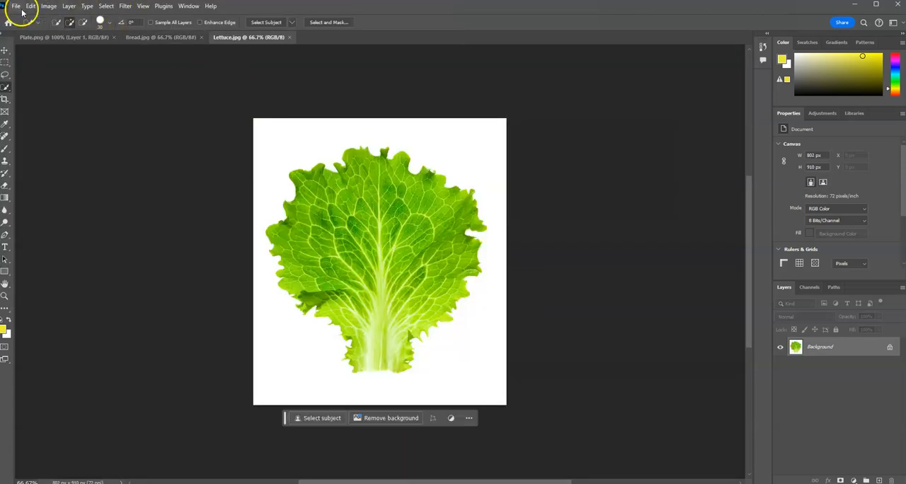
pyautogui.click(10, 5)
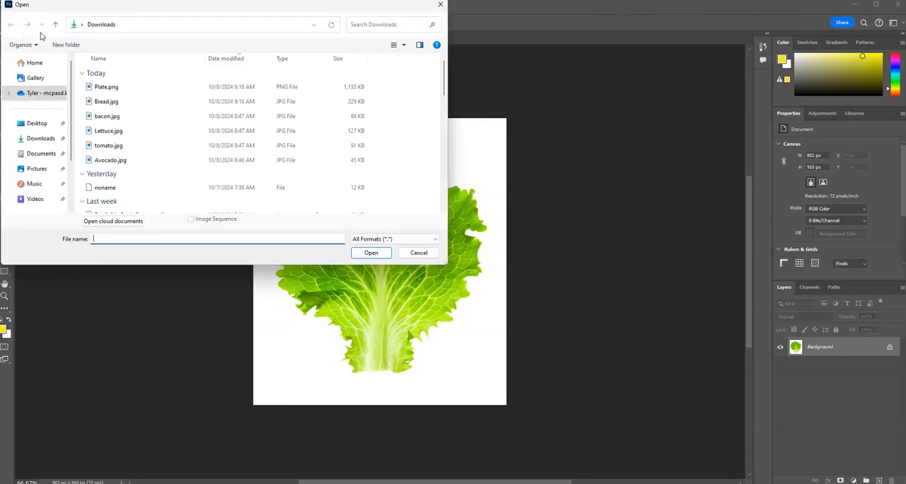
pyautogui.click(108, 145)
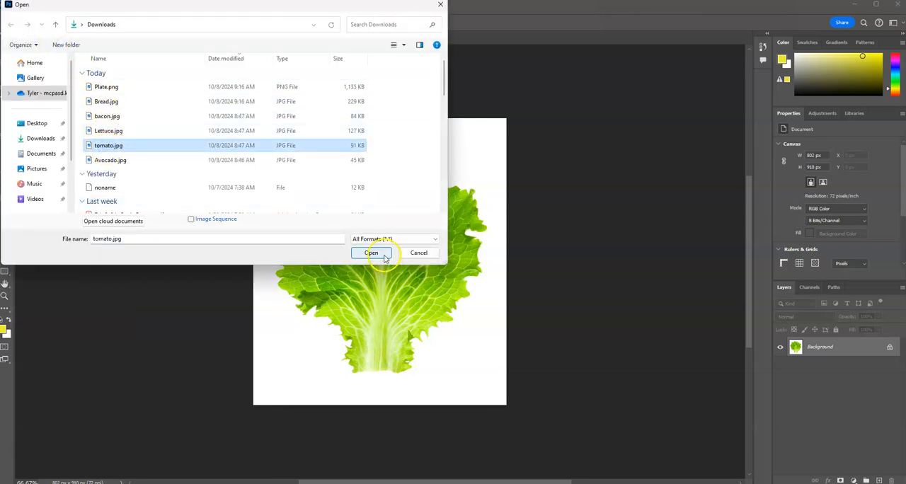
pyautogui.click(371, 253)
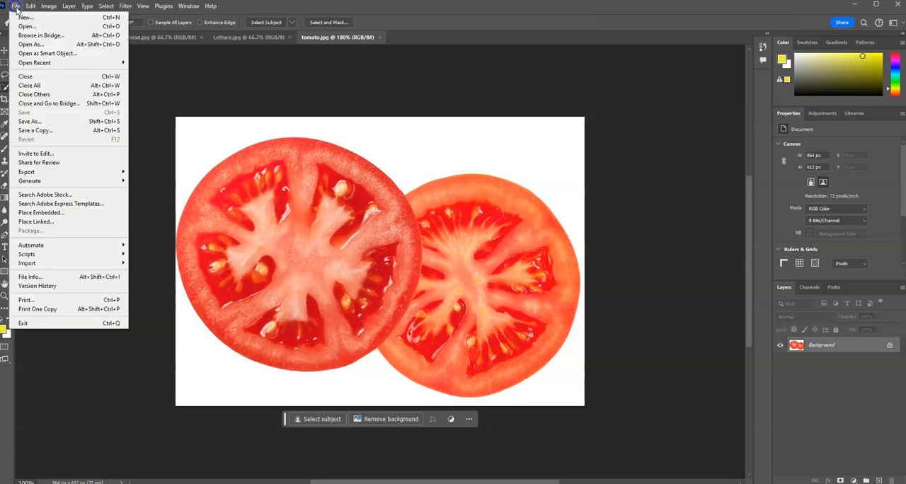
pyautogui.click(29, 25)
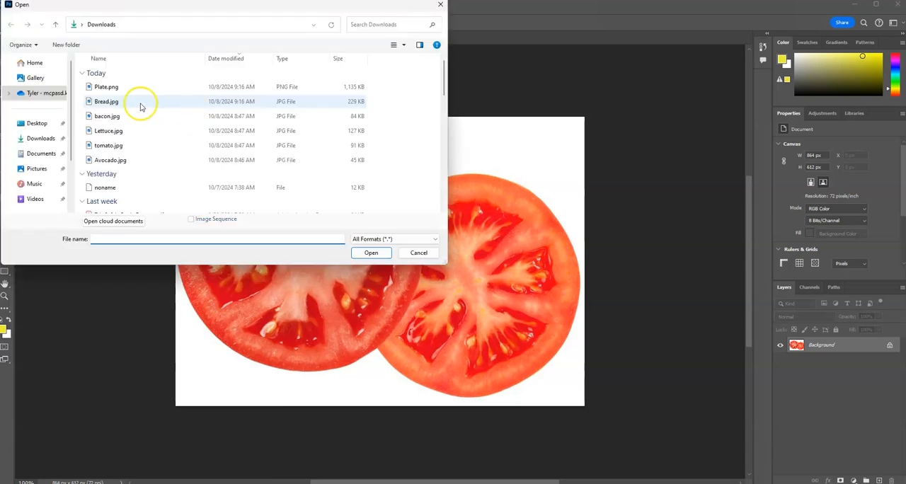
pyautogui.click(107, 116)
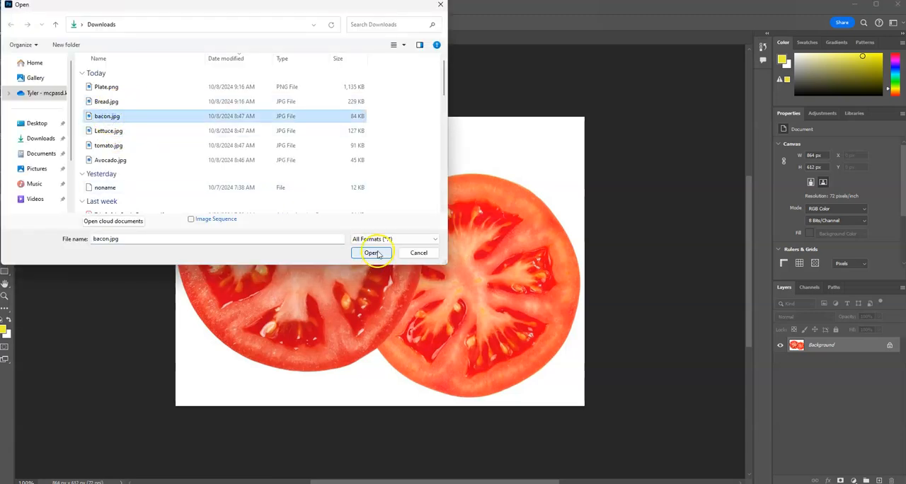
pyautogui.click(372, 253)
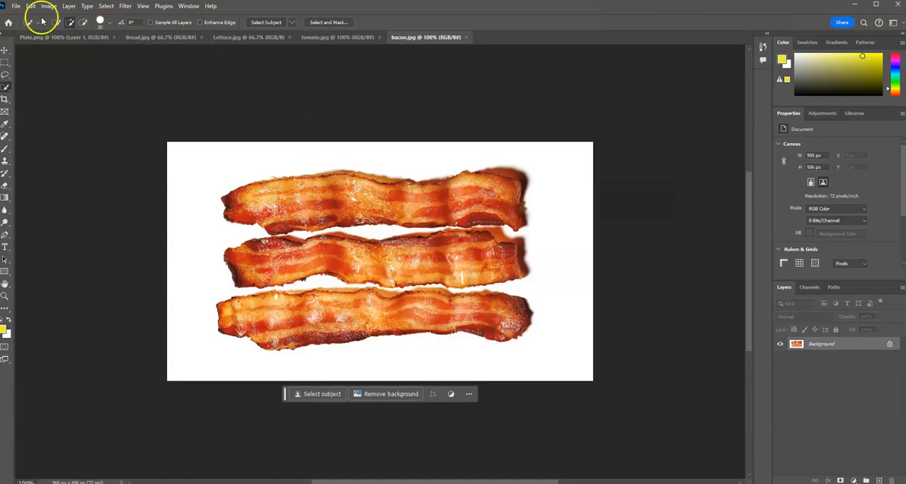
pyautogui.click(16, 6)
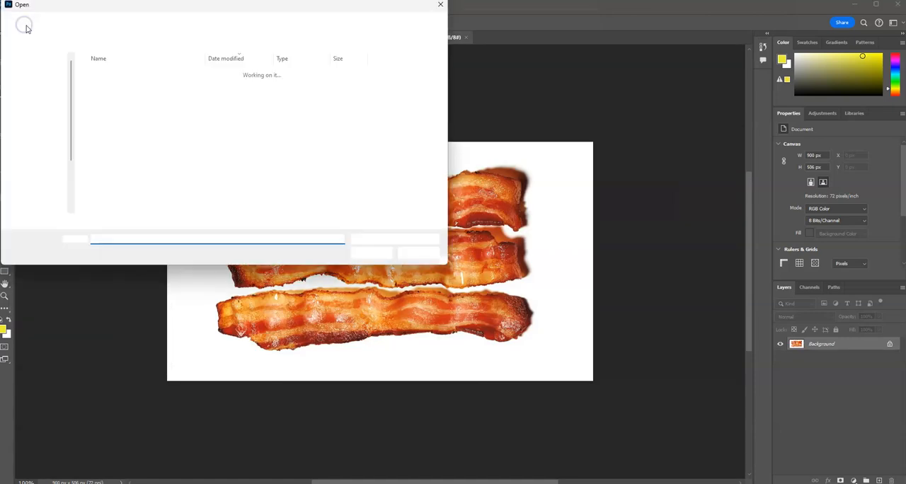
pyautogui.click(110, 160)
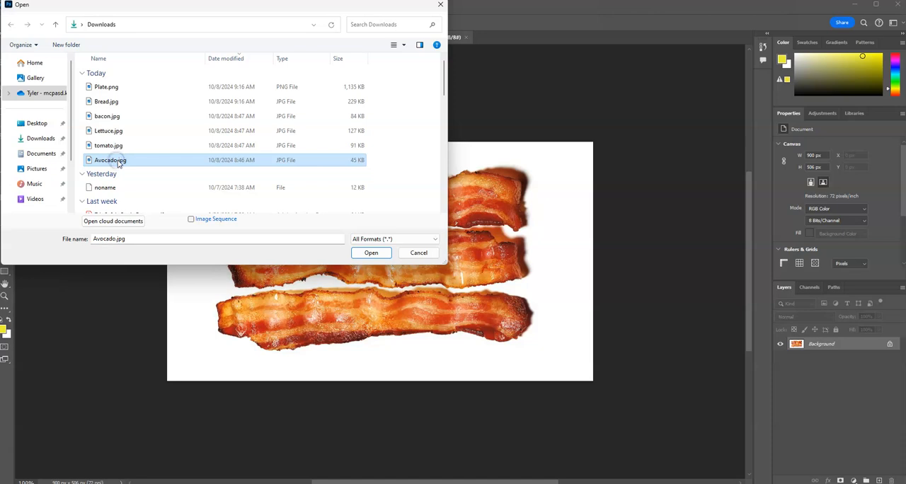
pyautogui.click(371, 253)
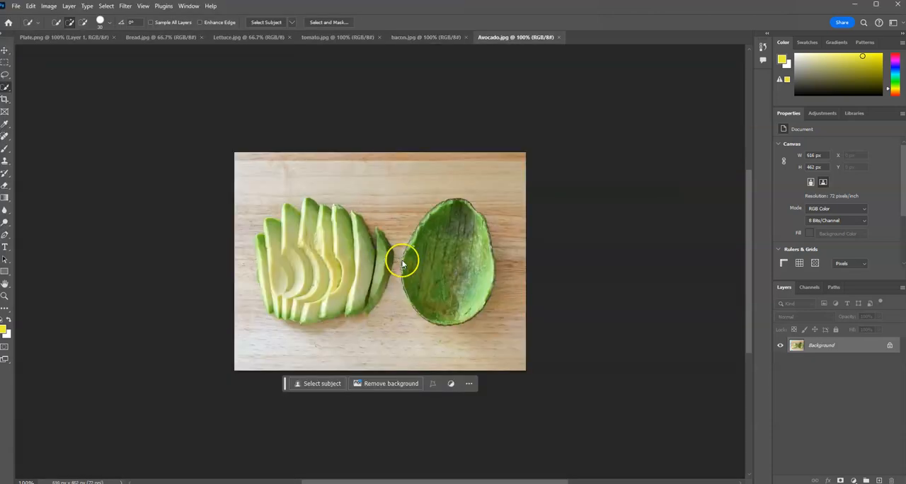
pyautogui.moveTo(544, 236)
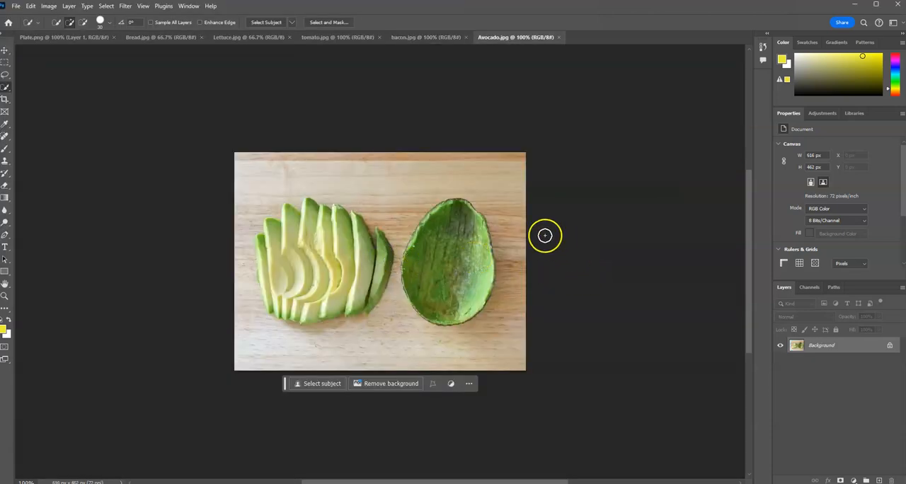
pyautogui.moveTo(466, 106)
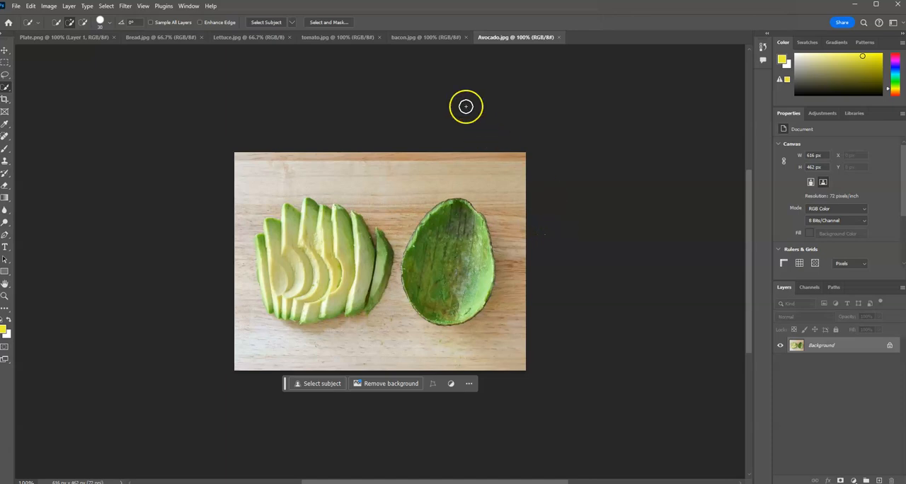
# - Bring the Bread.jpg document to the front and choose the Quick Selection Tool
pyautogui.click(333, 37)
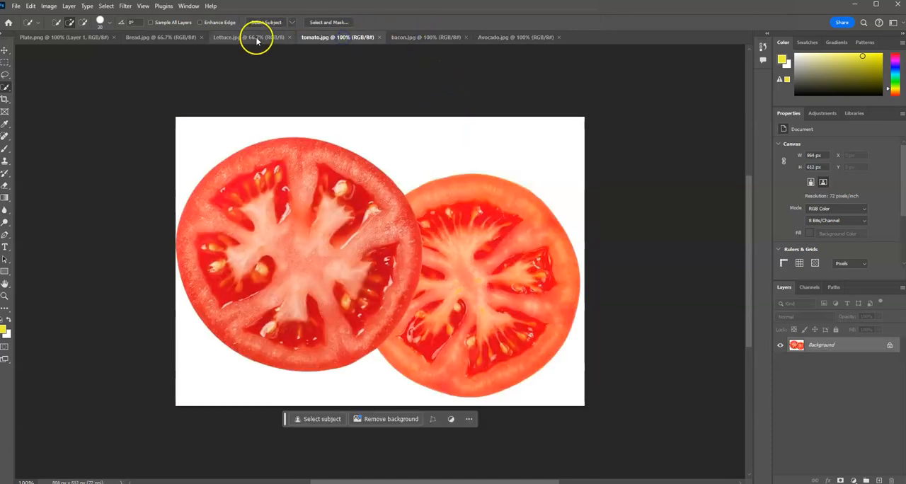
pyautogui.click(43, 40)
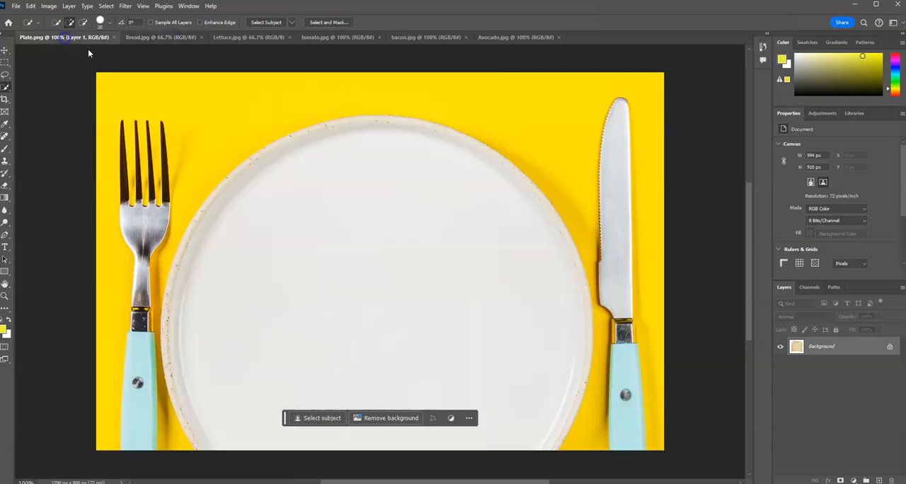
pyautogui.click(139, 40)
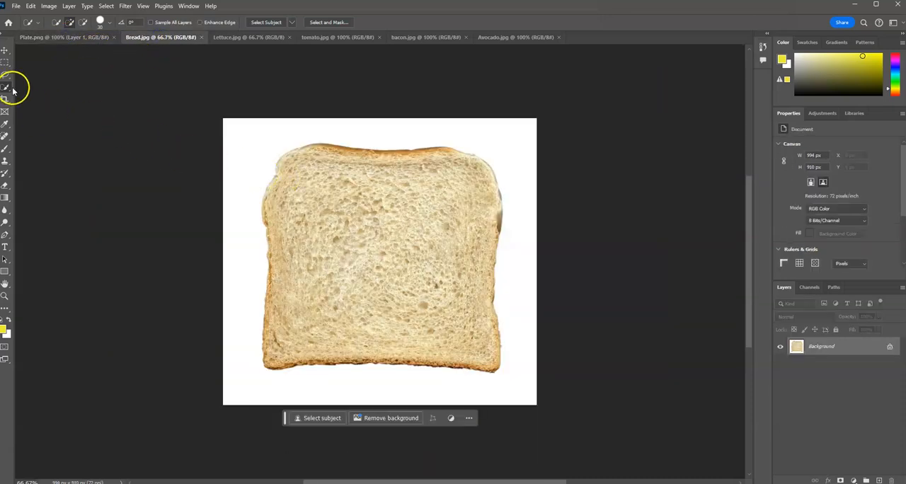
pyautogui.click(5, 87)
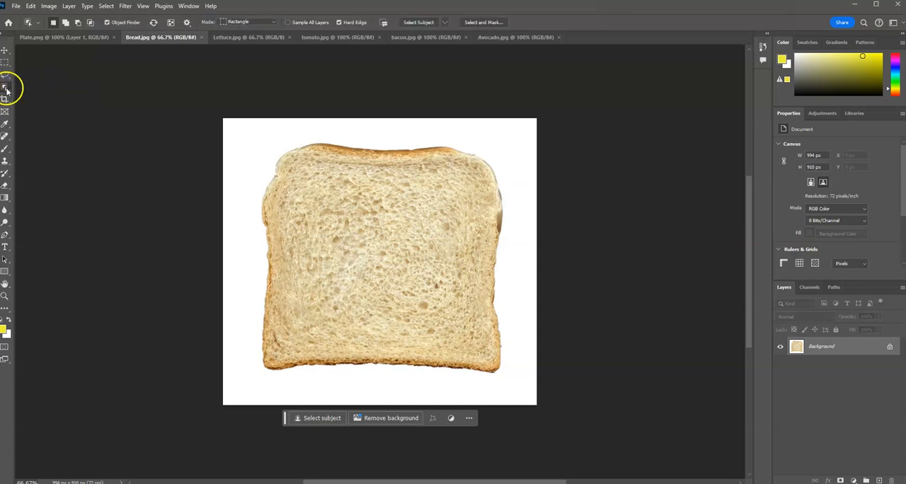
pyautogui.click(8, 87)
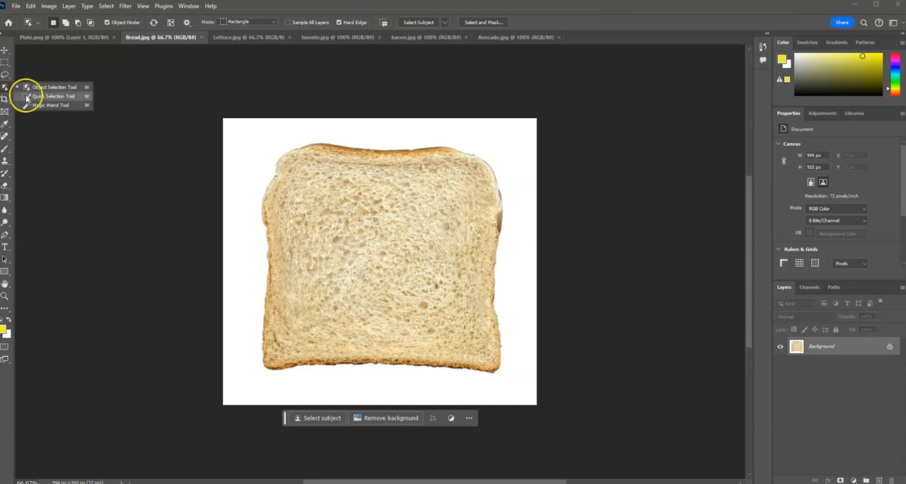
pyautogui.click(48, 95)
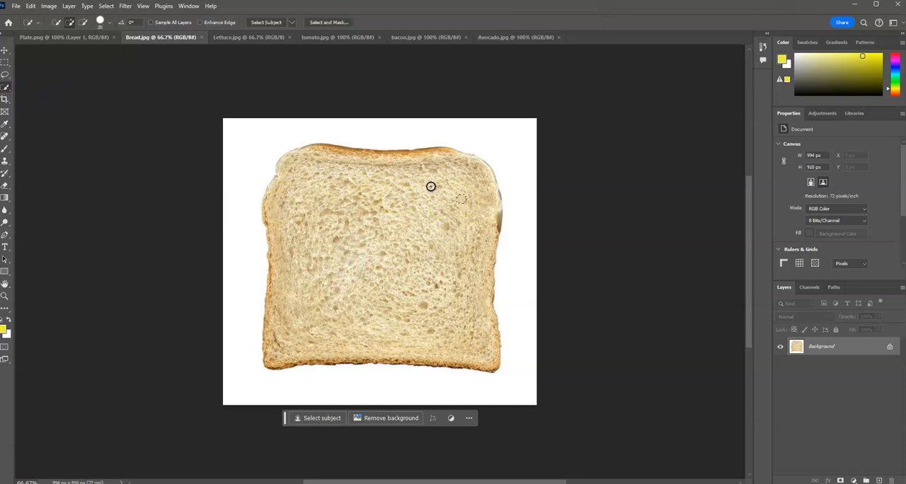
# - Brush the Quick Selection Tool across the bread slice until it is fully selected
pyautogui.moveTo(430, 186); pyautogui.dragTo(328, 233)
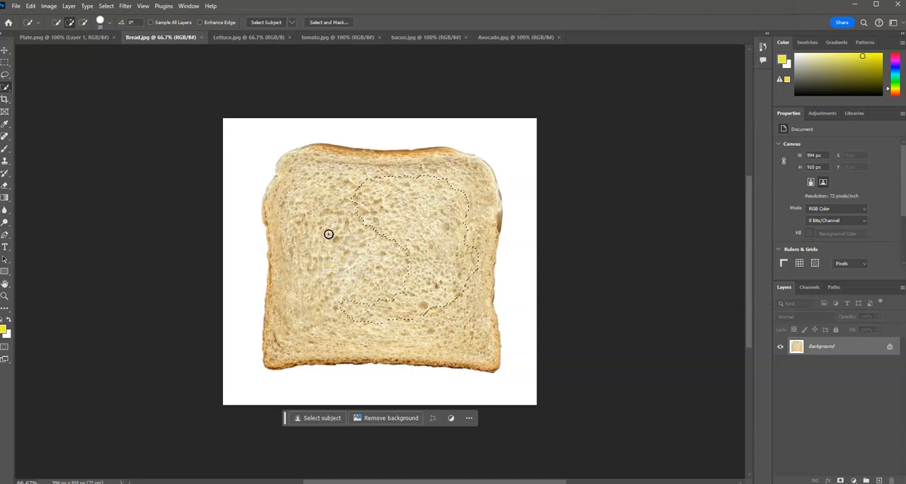
pyautogui.moveTo(328, 235); pyautogui.dragTo(368, 340)
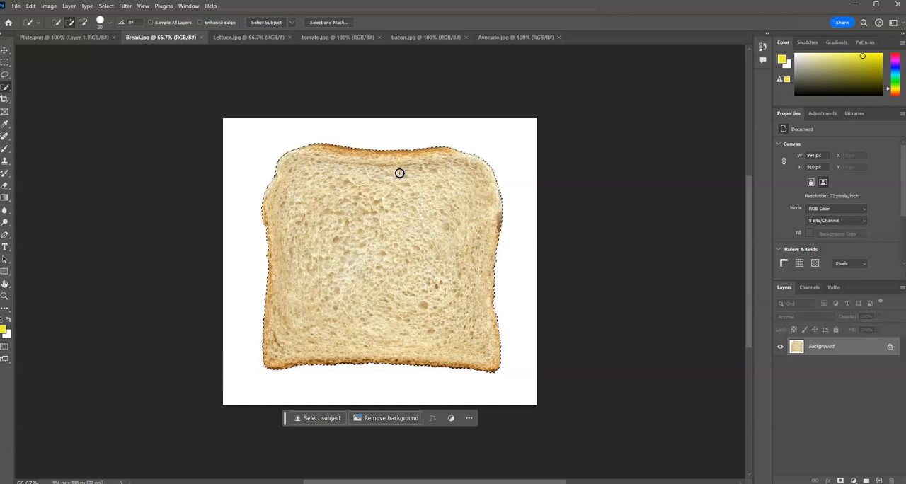
pyautogui.click(399, 174)
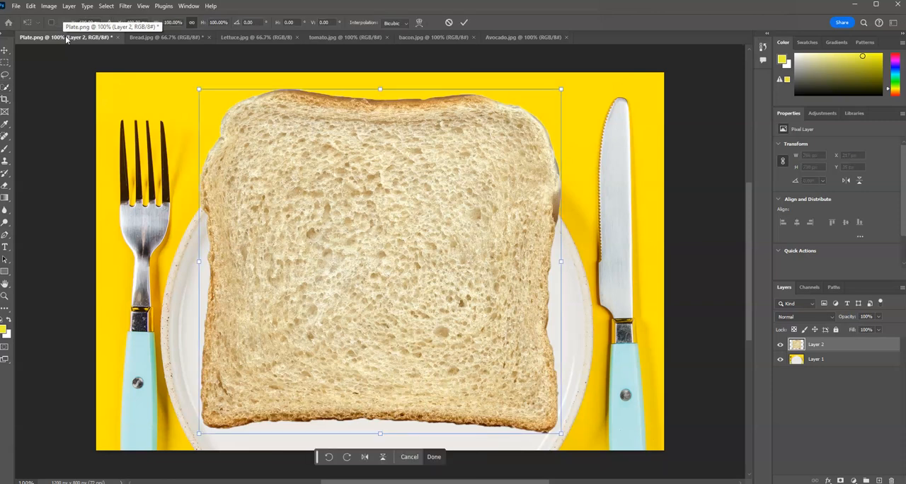
# - Shrink and centre the bread on the plate, naming the layers Plate and Bread
pyautogui.moveTo(561, 89); pyautogui.dragTo(495, 166)
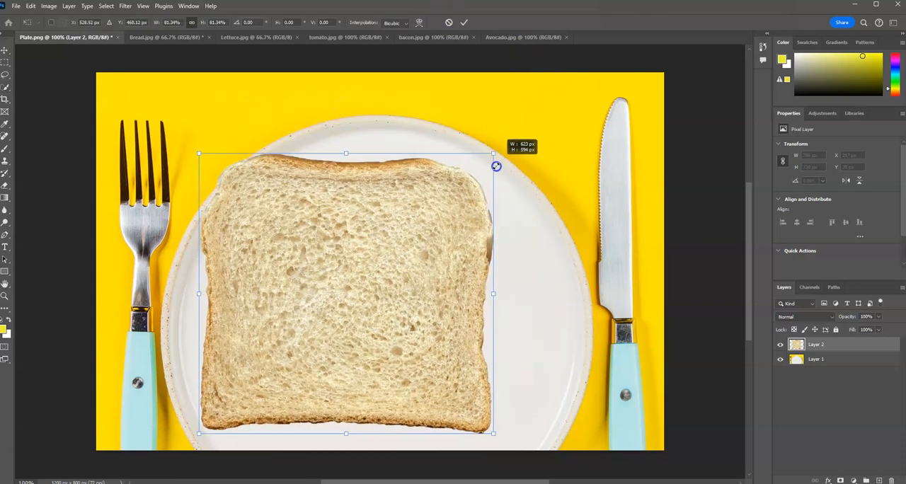
pyautogui.moveTo(495, 166); pyautogui.dragTo(378, 257)
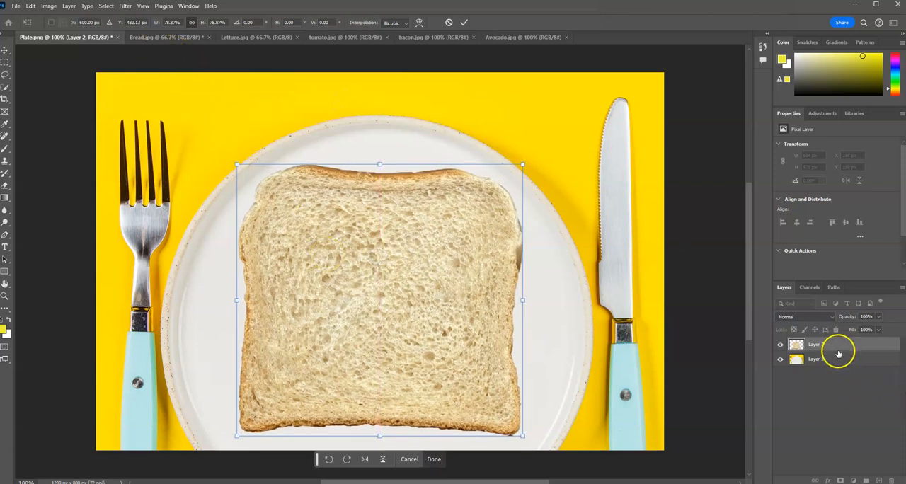
pyautogui.click(814, 359)
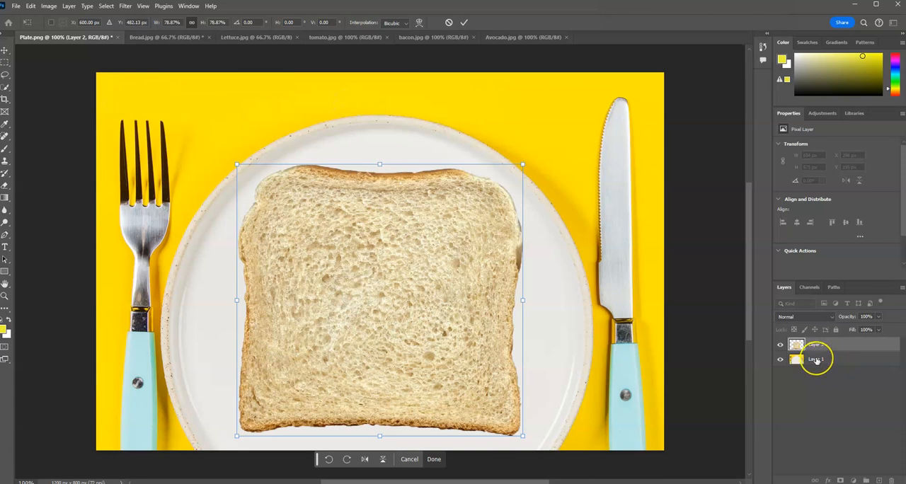
pyautogui.click(434, 459)
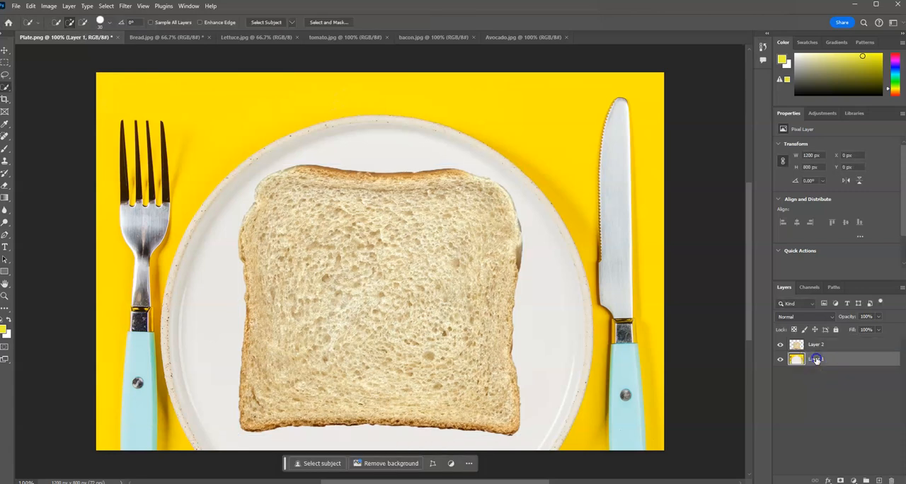
pyautogui.doubleClick(816, 358)
pyautogui.write('Plate')
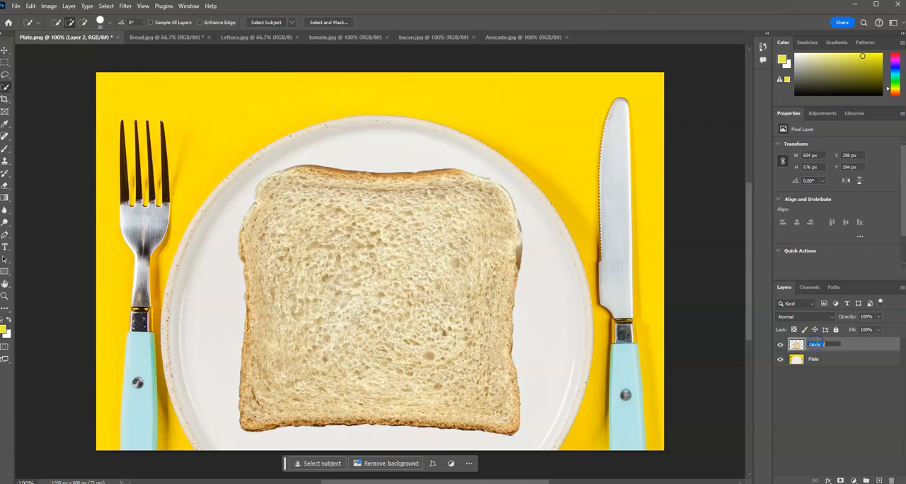
pyautogui.write('Bread')
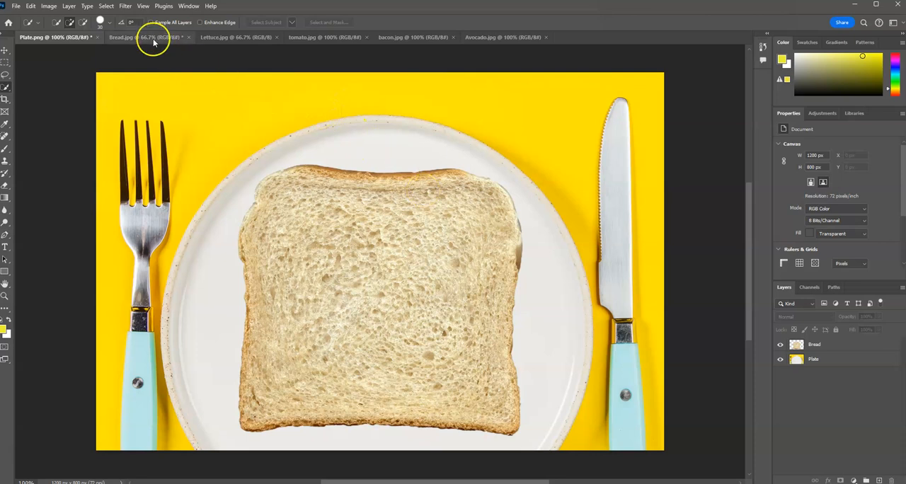
# - Quick-select the leaf in Lettuce.jpg and bring it into the Plate.png document
pyautogui.click(237, 36)
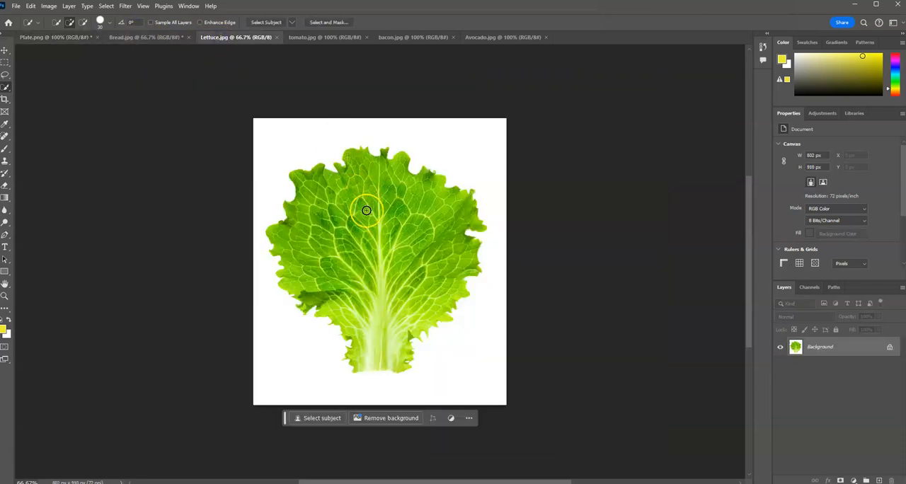
pyautogui.moveTo(366, 210); pyautogui.dragTo(427, 263)
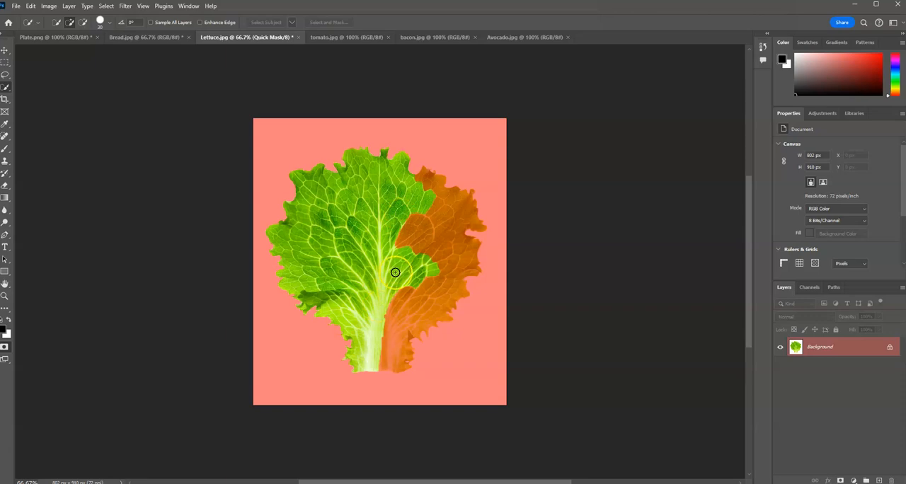
pyautogui.moveTo(395, 273); pyautogui.dragTo(422, 194)
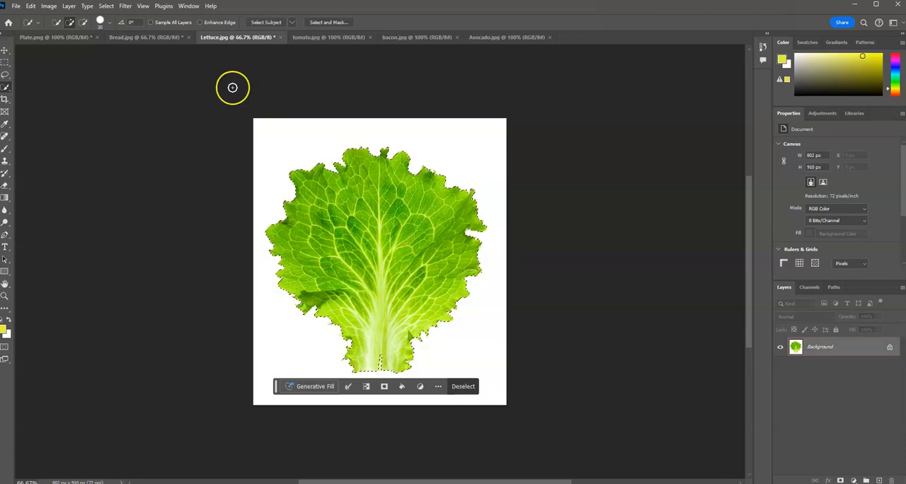
pyautogui.click(43, 38)
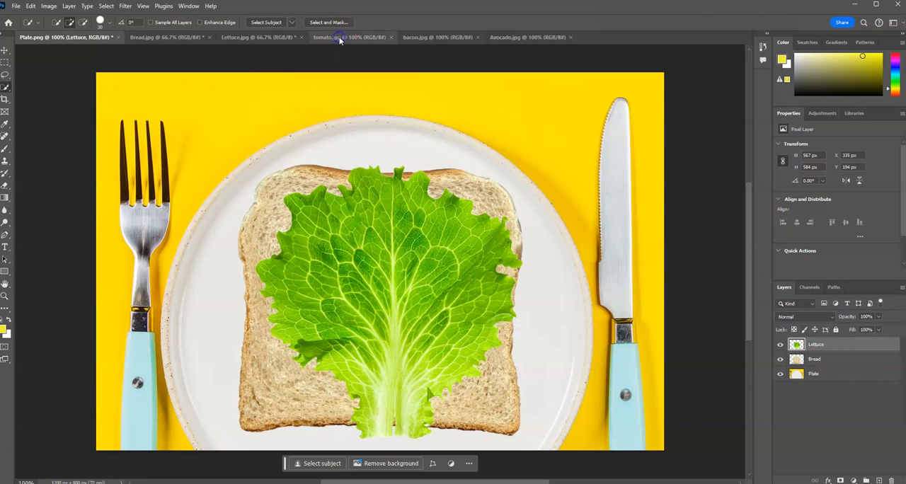
# - Copy both tomato slices into Plate.png as layer Tomato, then show bacon.jpg
pyautogui.click(340, 37)
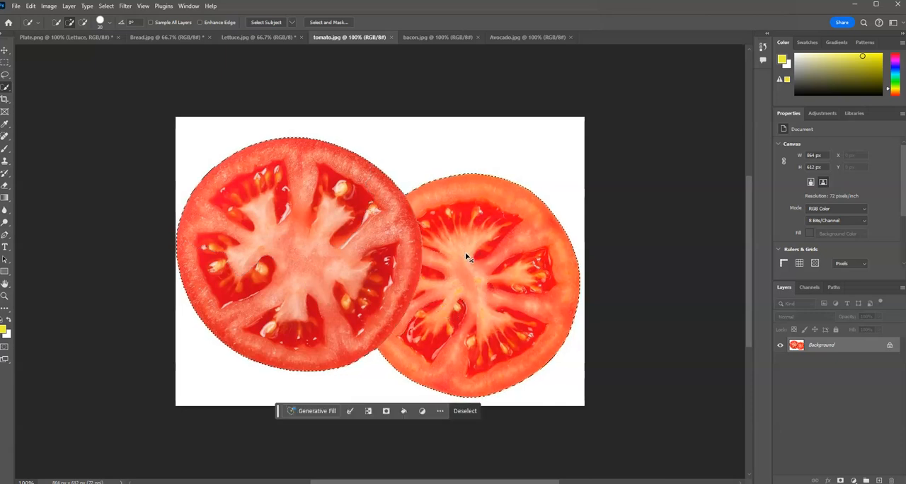
pyautogui.click(43, 37)
pyautogui.write('Tomato')
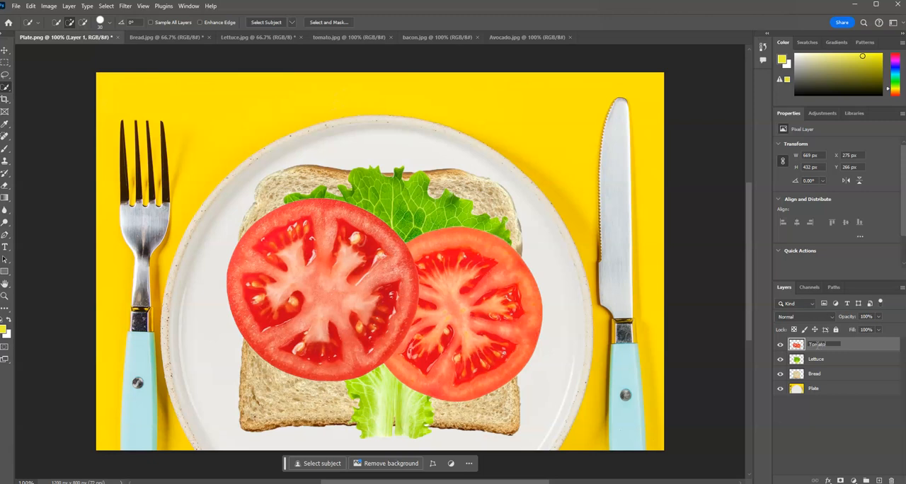
pyautogui.click(399, 37)
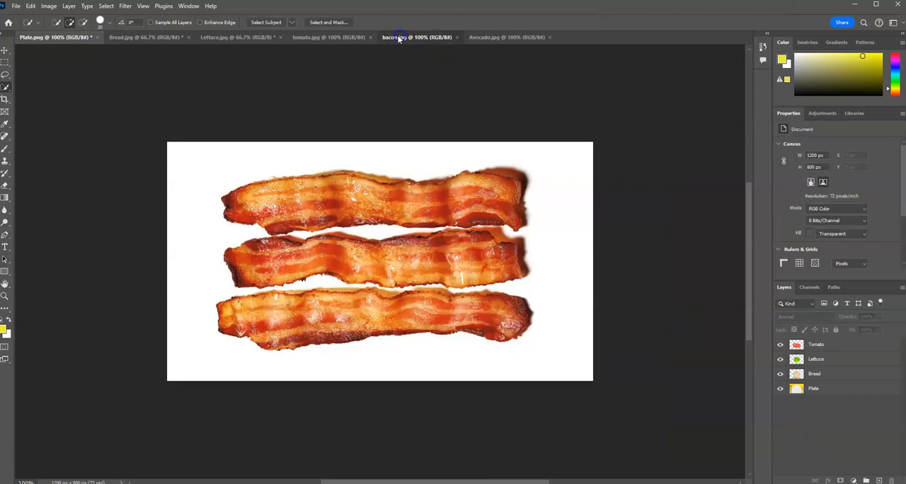
# - Copy the bacon strips from bacon.jpg into Plate.png and name the layers Bacon1 and Bacon2
pyautogui.click(400, 37)
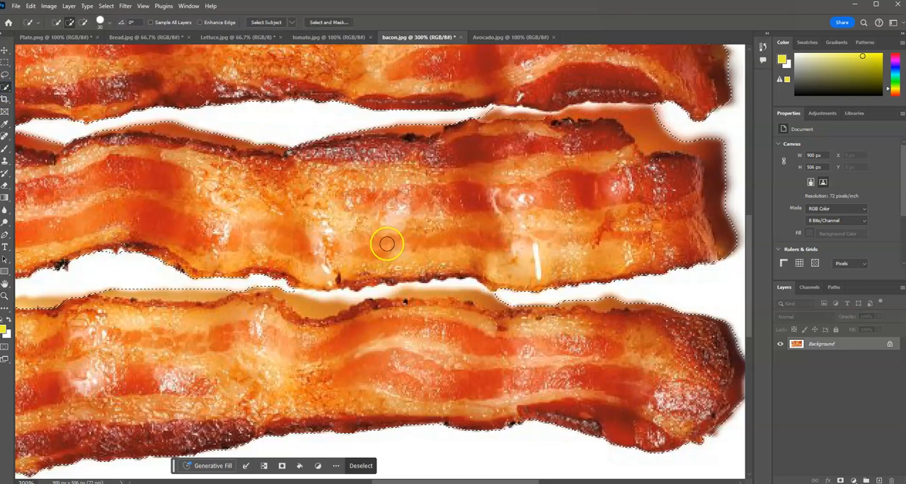
pyautogui.moveTo(469, 283)
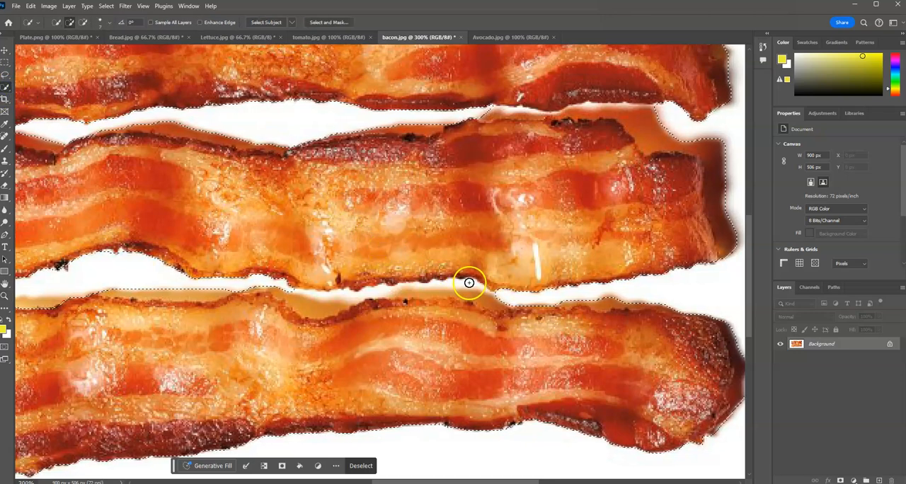
pyautogui.moveTo(371, 291)
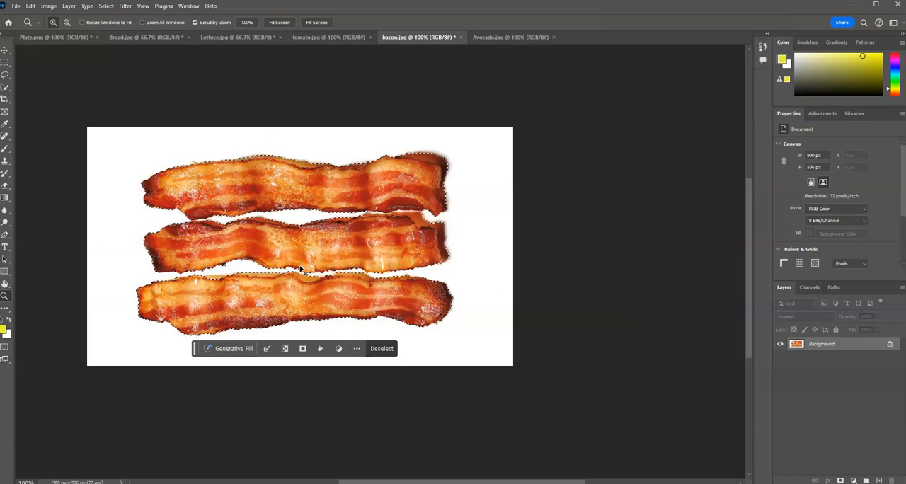
pyautogui.click(43, 38)
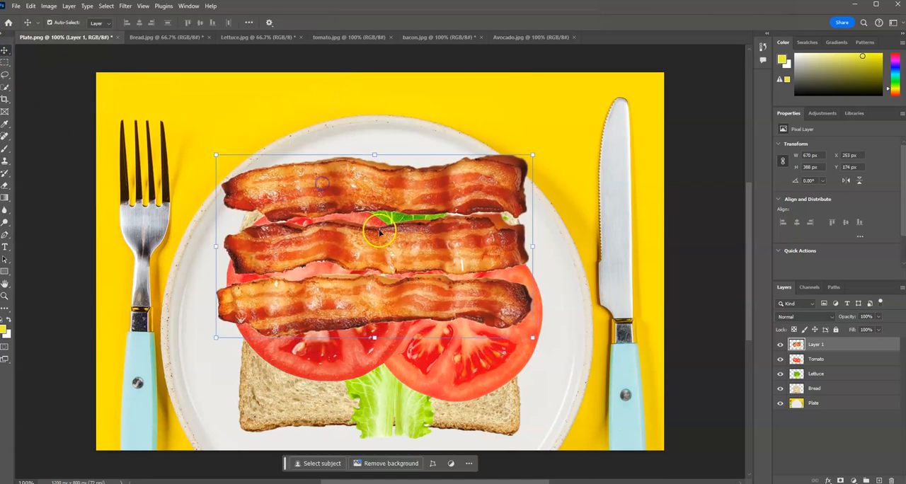
pyautogui.moveTo(697, 313)
pyautogui.write('Bac')
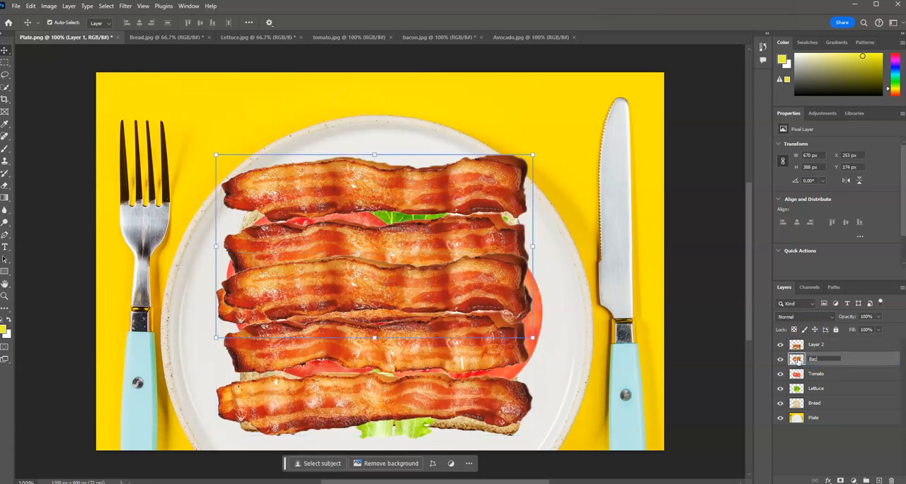
pyautogui.click(816, 343)
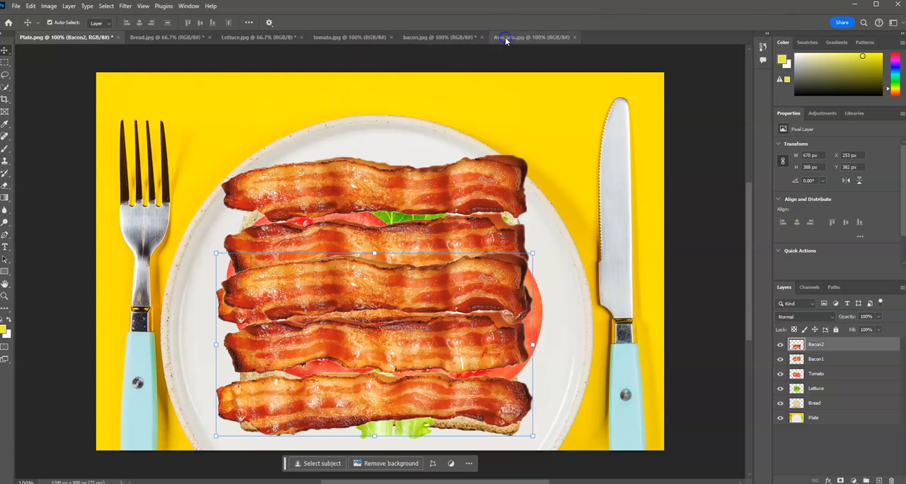
# - Glance at the avocado photo, then return to the bread photo with its slice selected
pyautogui.click(504, 37)
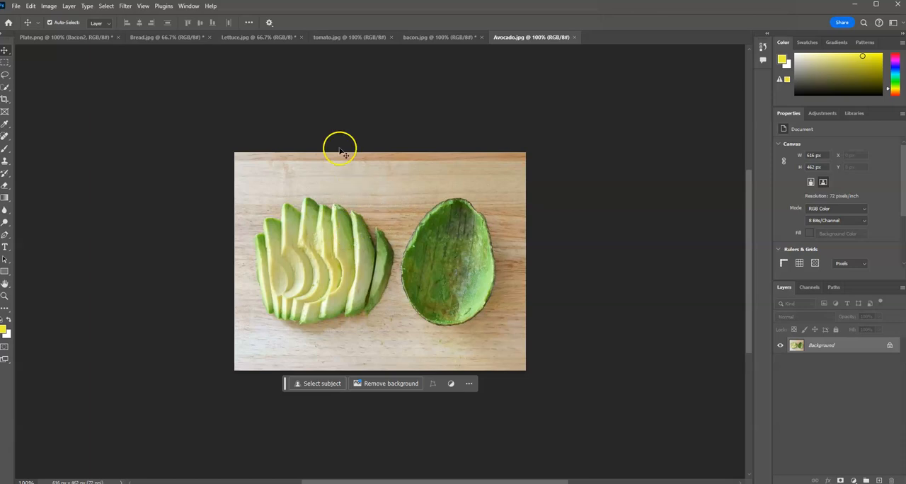
pyautogui.click(160, 38)
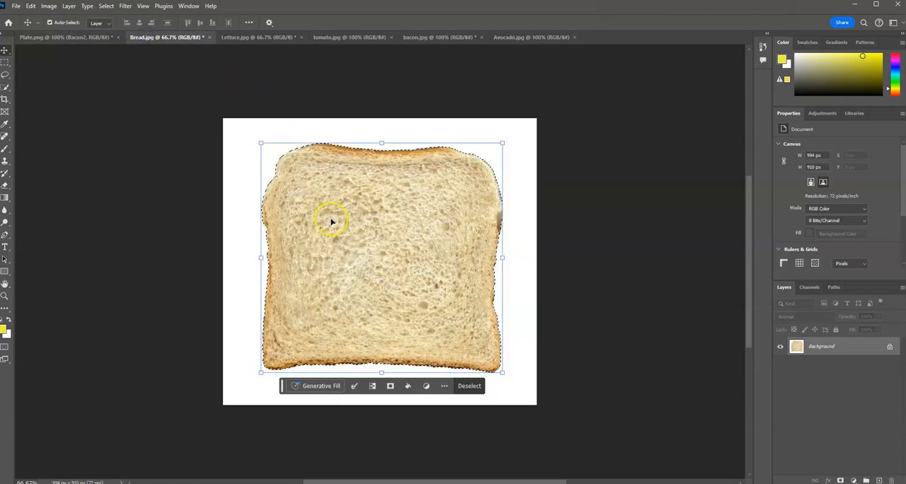
pyautogui.moveTo(335, 233)
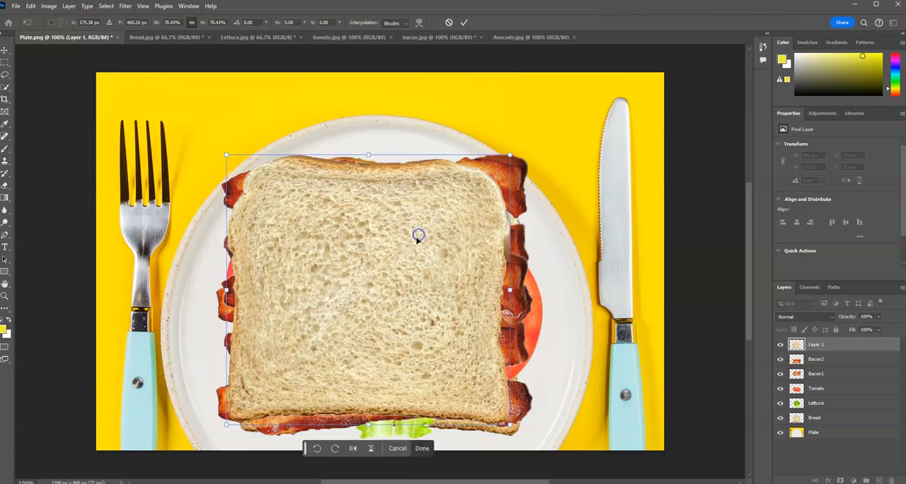
pyautogui.moveTo(737, 369)
pyautogui.write('Bread top')
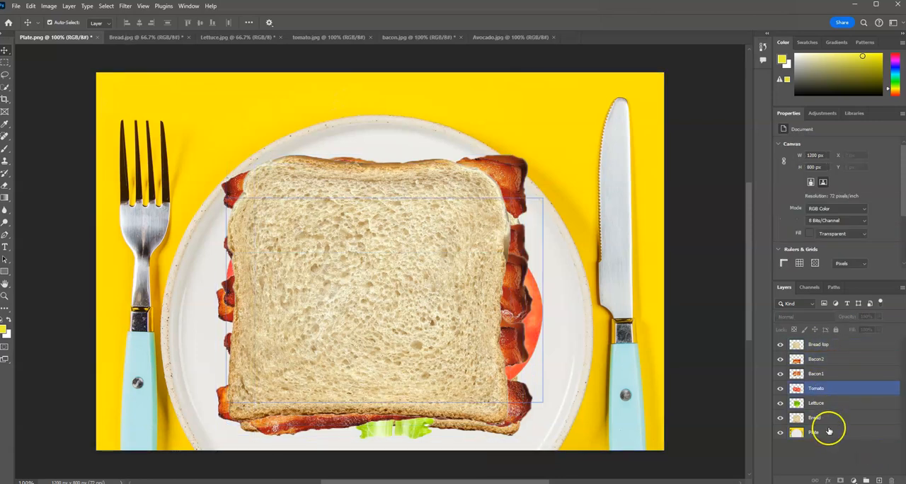
# - Move the Lettuce layer above Bacon2 and hide the Bread top layer
pyautogui.click(821, 345)
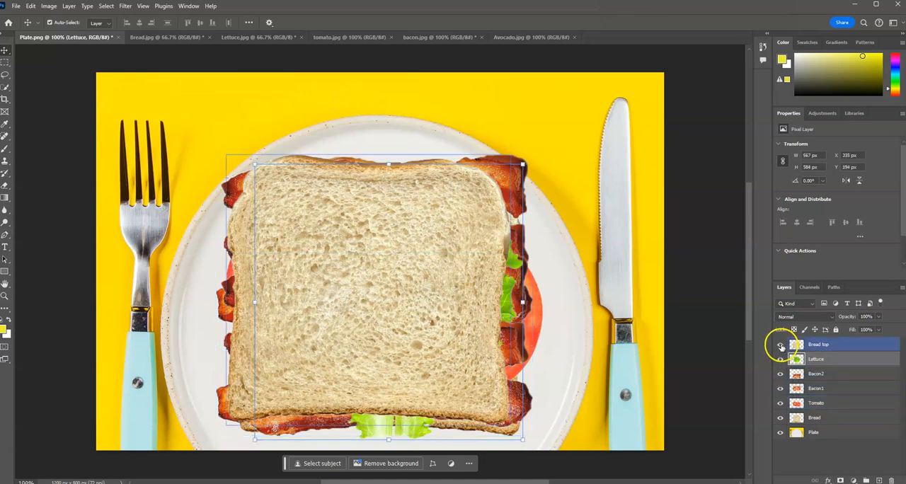
pyautogui.click(779, 345)
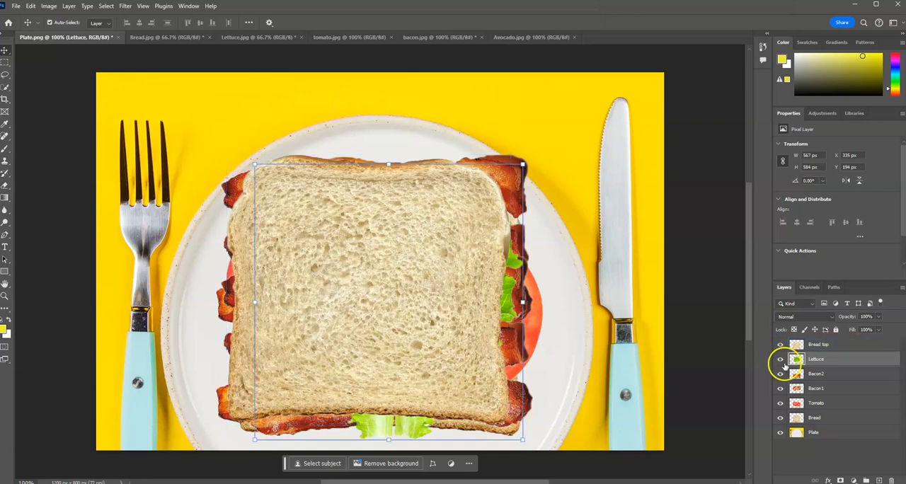
pyautogui.click(829, 344)
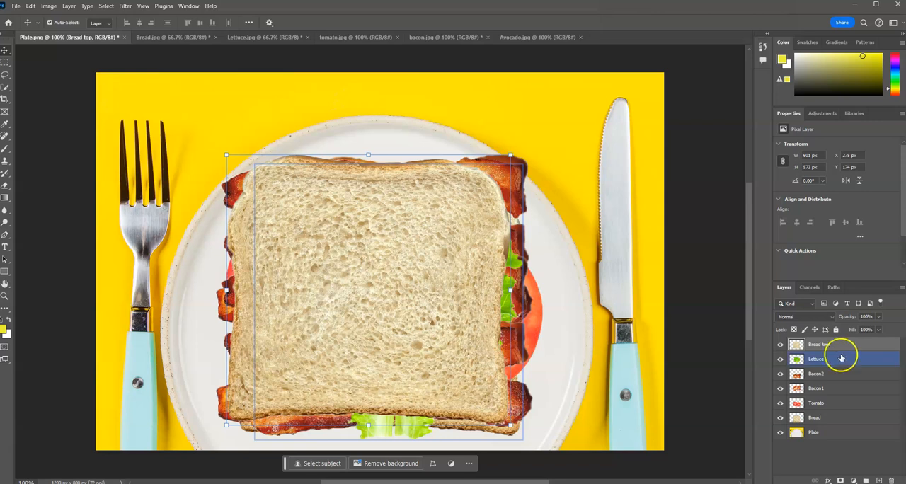
pyautogui.click(814, 373)
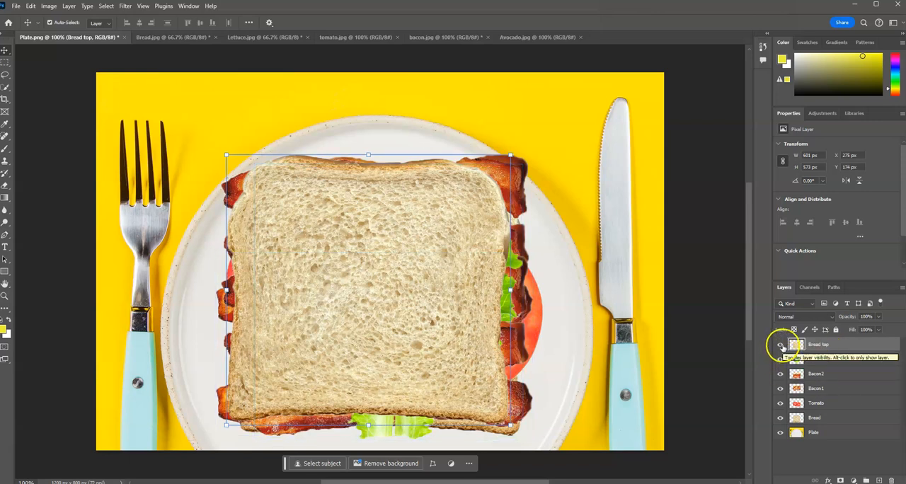
pyautogui.click(779, 344)
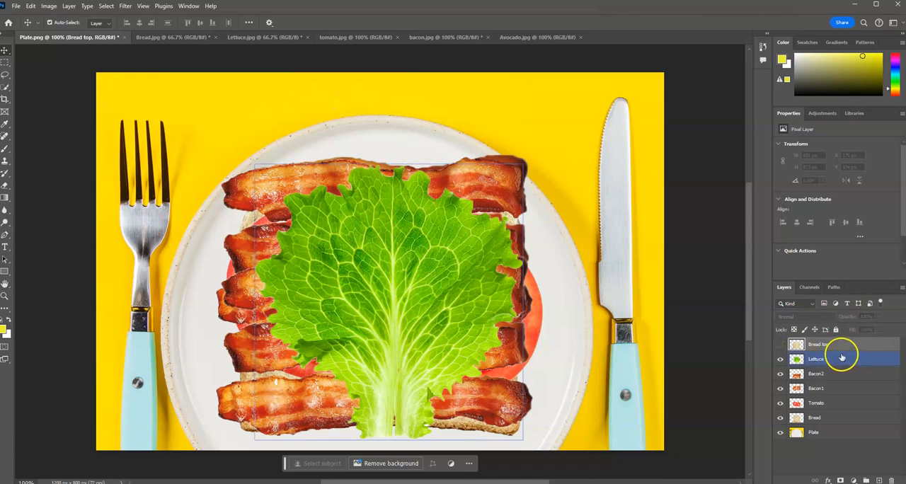
pyautogui.click(828, 432)
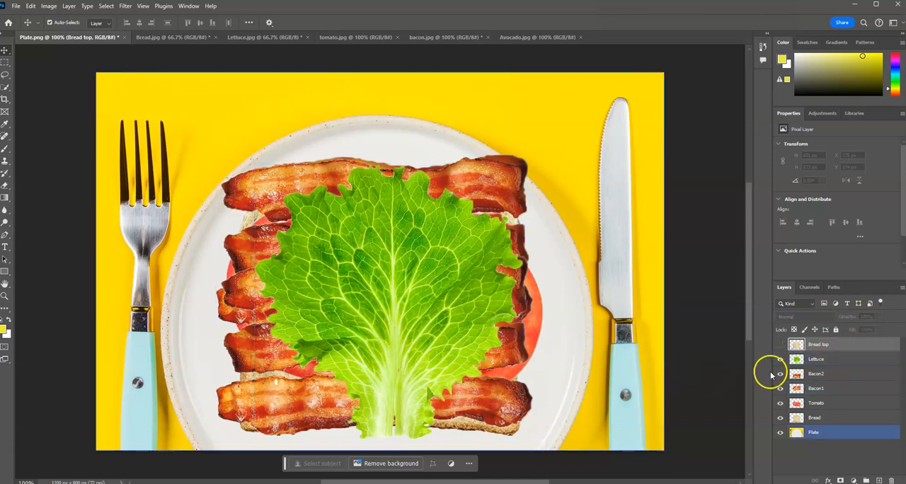
# - Create a new layer named Mustard and pick a darker mustard-yellow colour
pyautogui.click(818, 344)
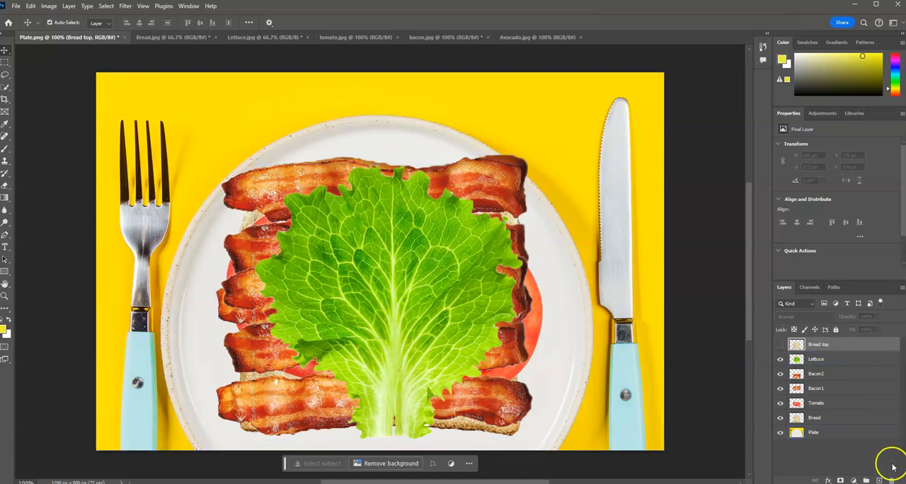
pyautogui.moveTo(874, 463)
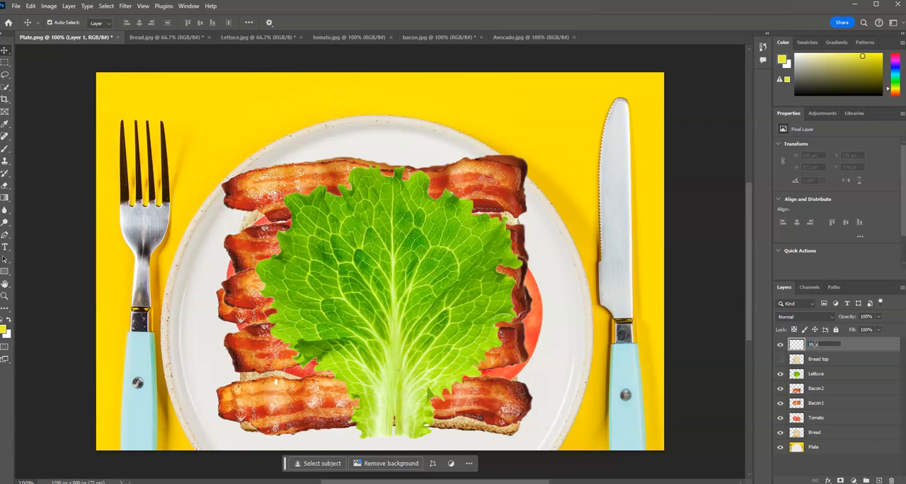
pyautogui.write('Mustard')
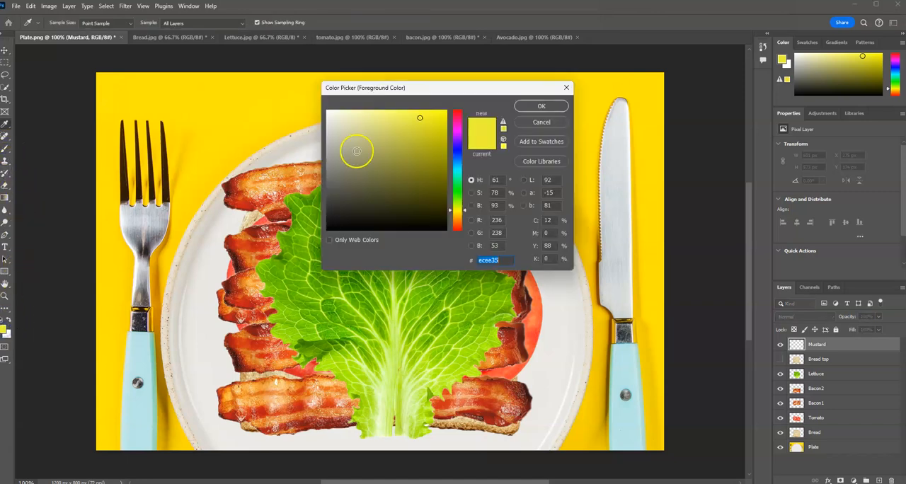
pyautogui.click(425, 137)
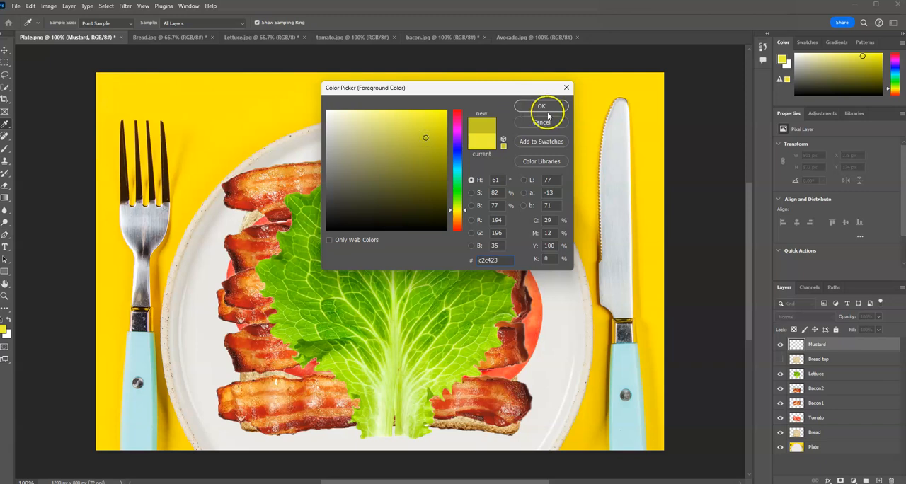
pyautogui.click(542, 105)
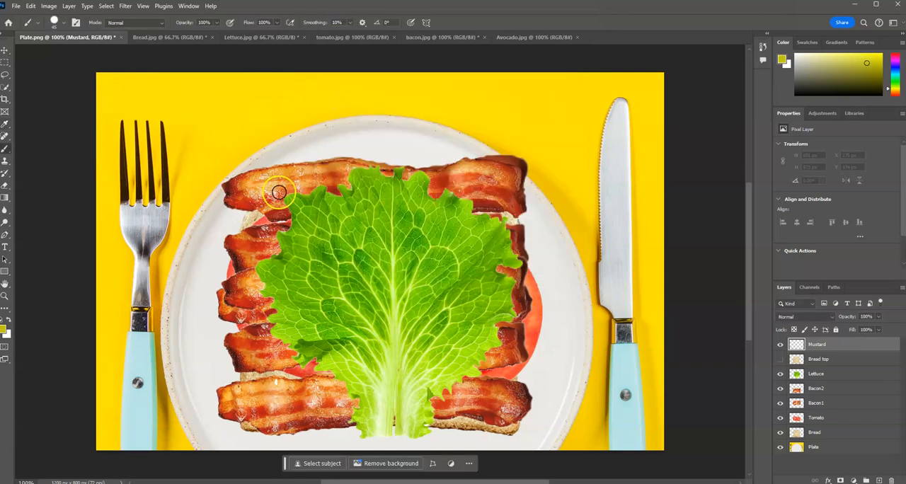
# - Brush a four-stroke mustard zigzag across the lettuce from left to right
pyautogui.moveTo(279, 191); pyautogui.dragTo(317, 375)
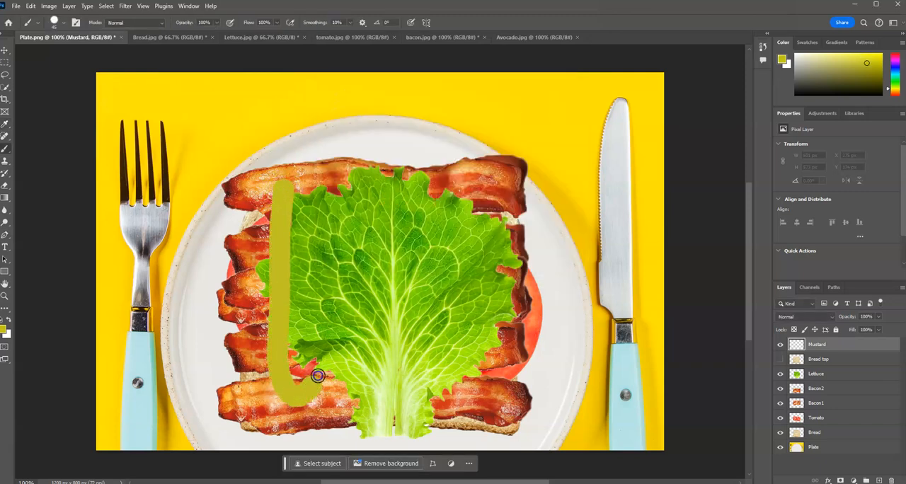
pyautogui.moveTo(317, 375); pyautogui.dragTo(368, 335)
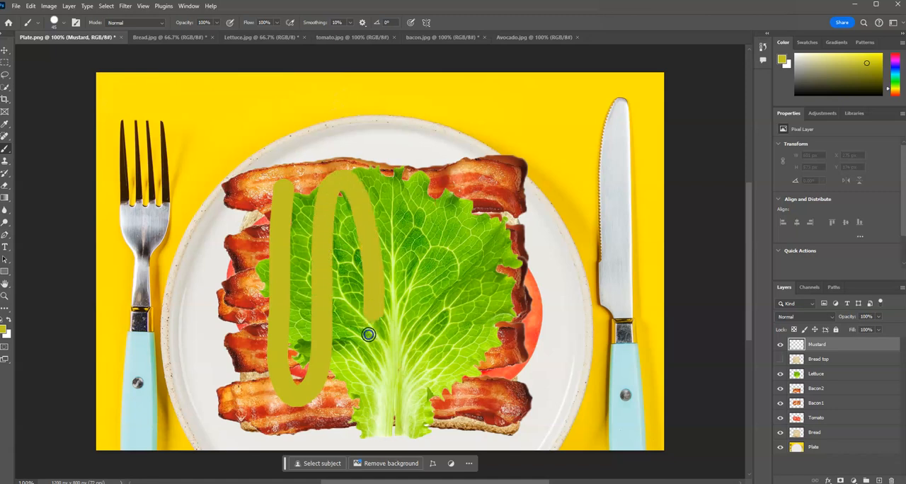
pyautogui.moveTo(368, 335); pyautogui.dragTo(435, 189)
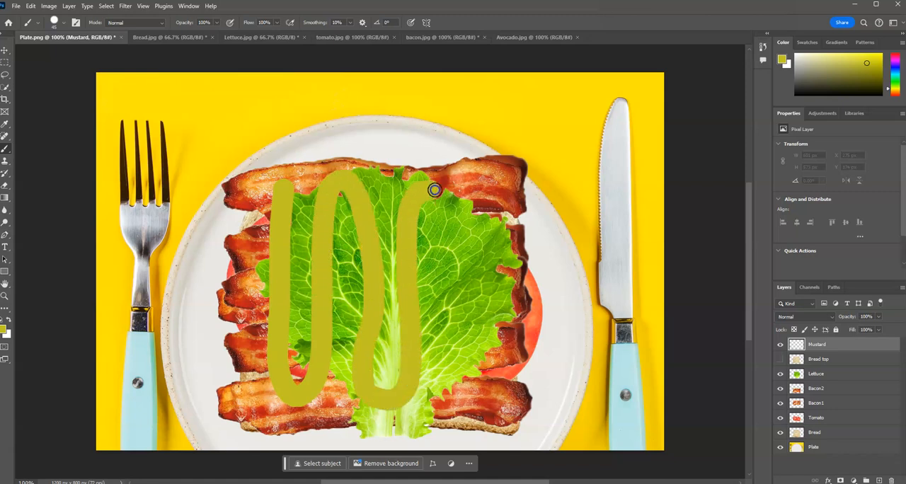
pyautogui.moveTo(435, 189); pyautogui.dragTo(490, 293)
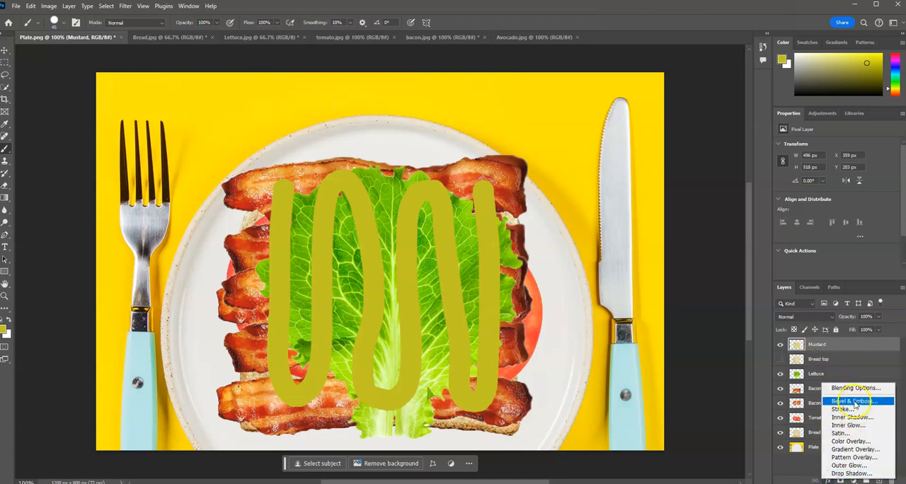
# - Add Bevel & Emboss to the Mustard layer with a reduced Size
pyautogui.click(846, 400)
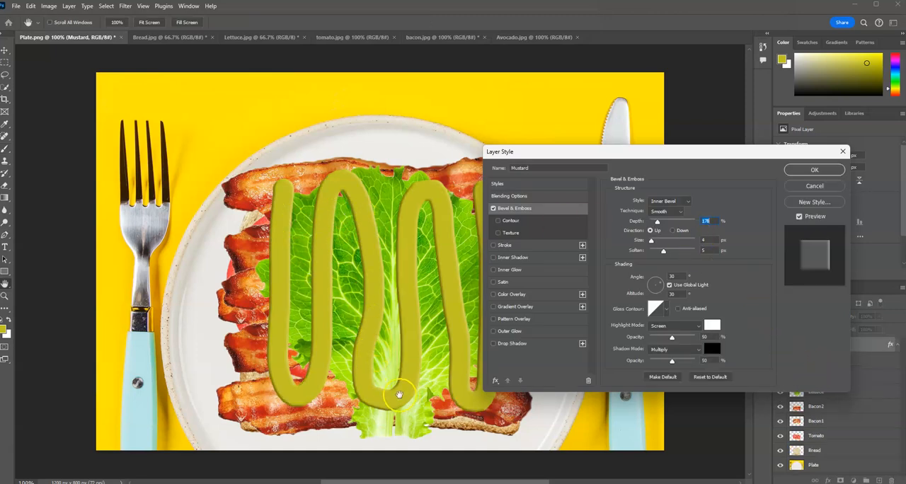
pyautogui.moveTo(422, 187)
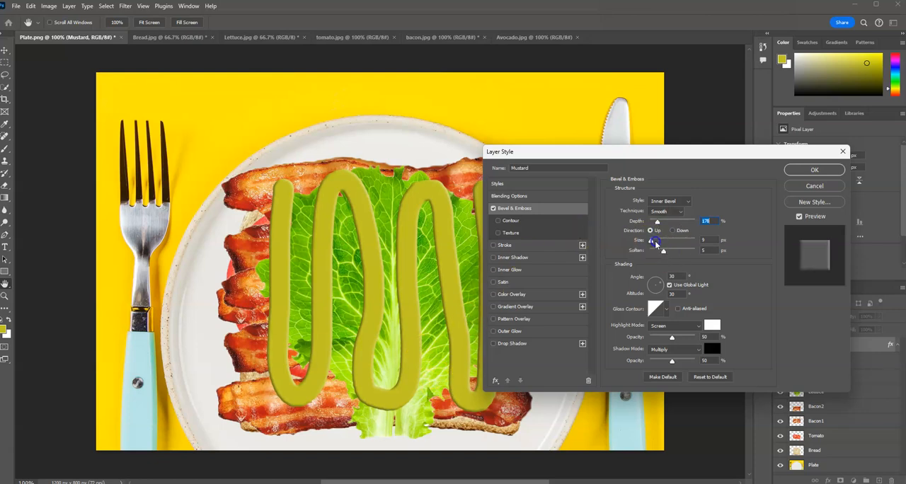
pyautogui.moveTo(663, 240); pyautogui.dragTo(653, 240)
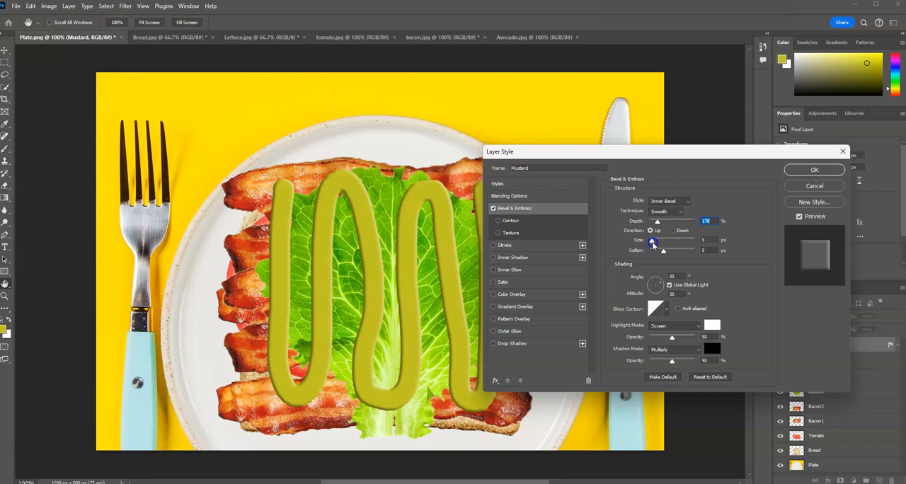
pyautogui.click(814, 169)
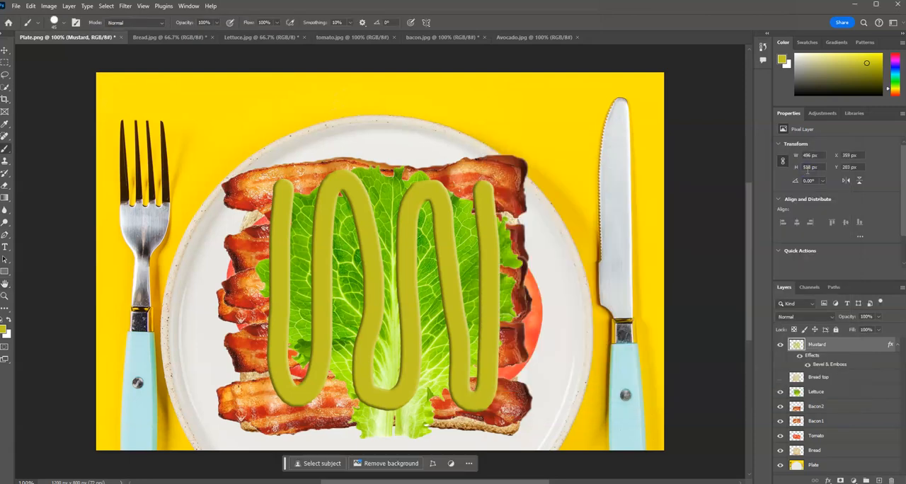
pyautogui.moveTo(847, 351)
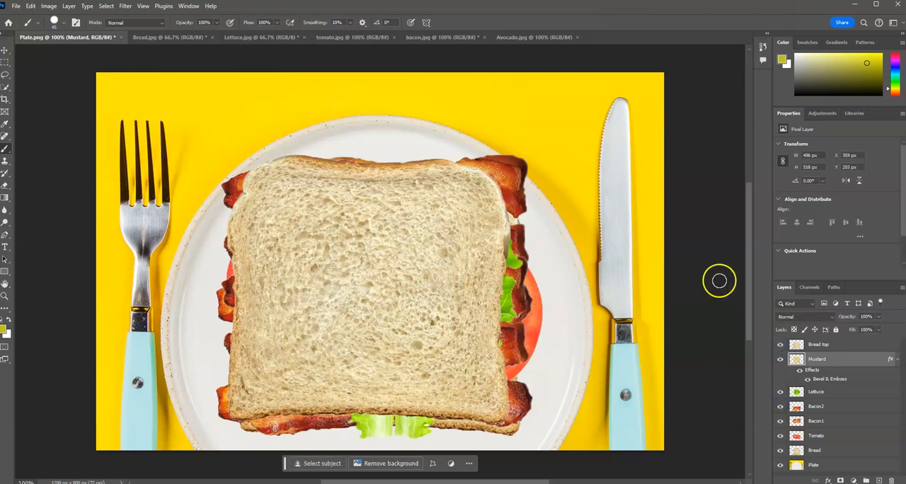
pyautogui.moveTo(80, 256)
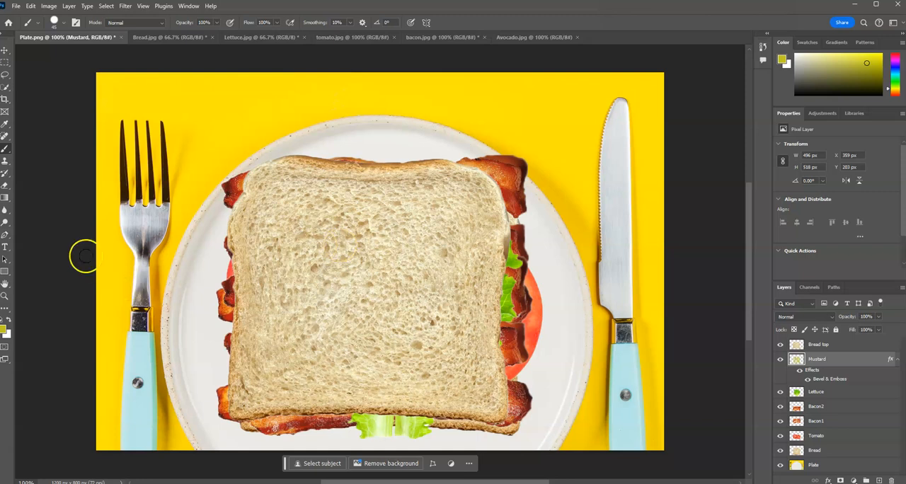
pyautogui.moveTo(6, 249)
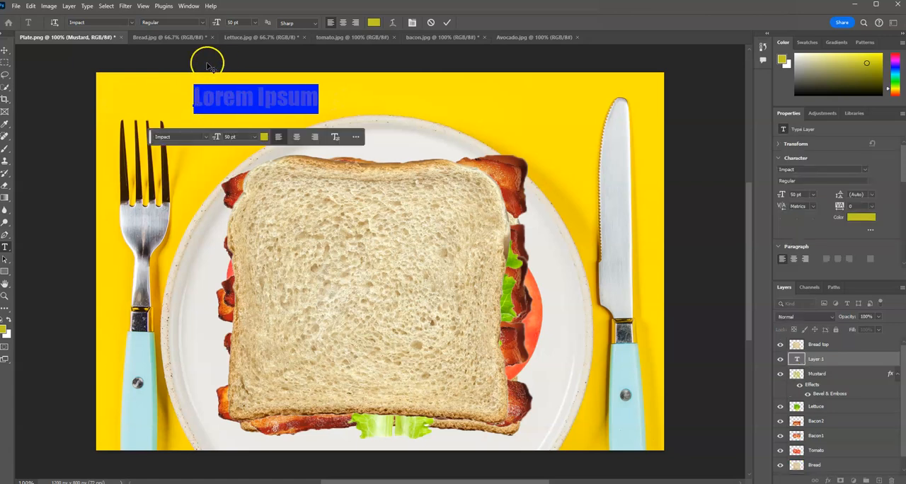
# - Replace the placeholder text with 'Sammy's Sandwiches' and colour it blue (#2326c4)
pyautogui.click(218, 97)
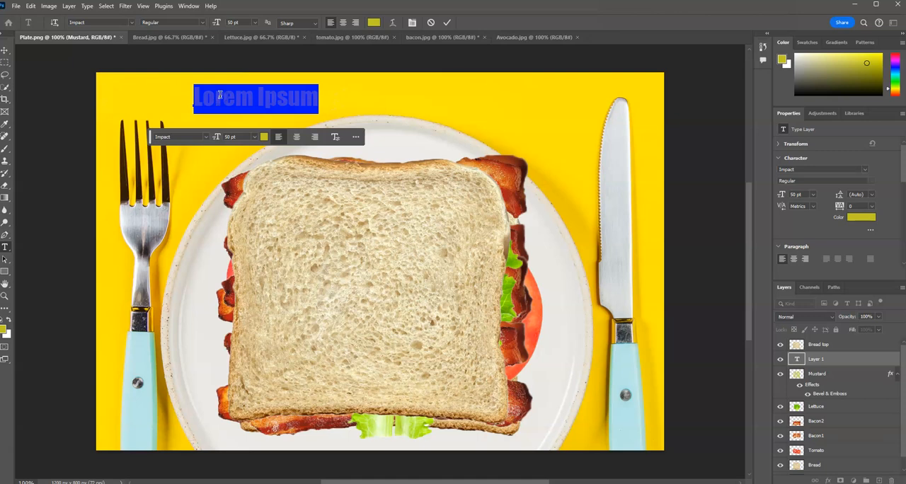
pyautogui.write('Sammy')
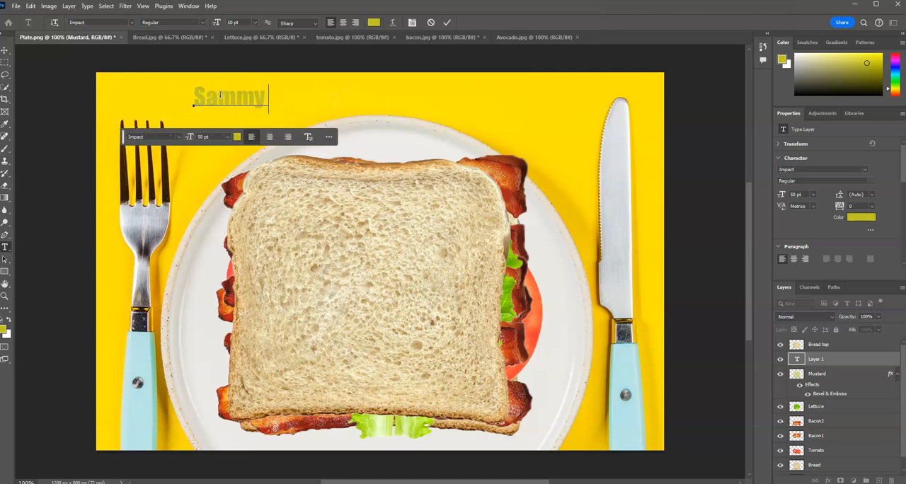
pyautogui.write("'s San")
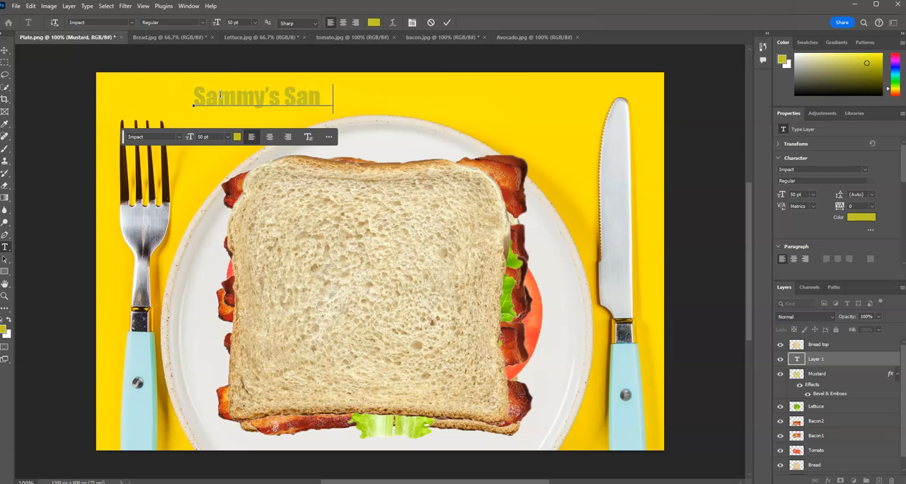
pyautogui.write('dwiches')
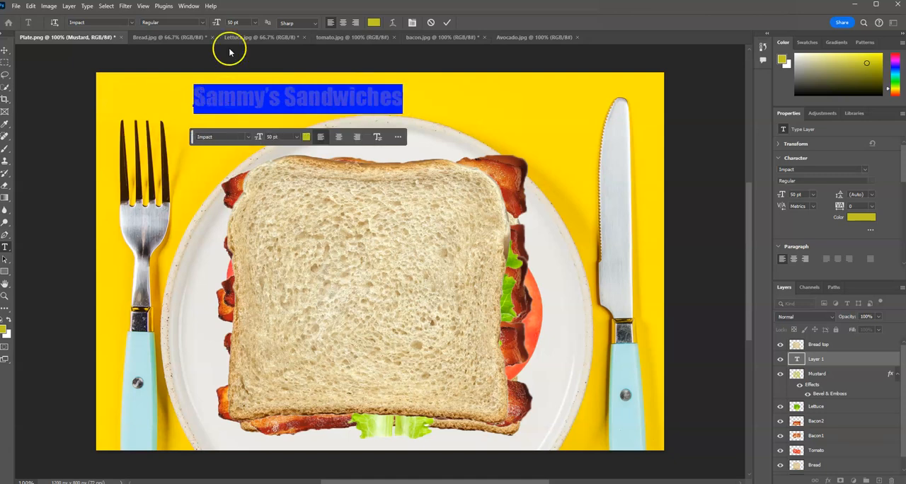
pyautogui.moveTo(312, 52)
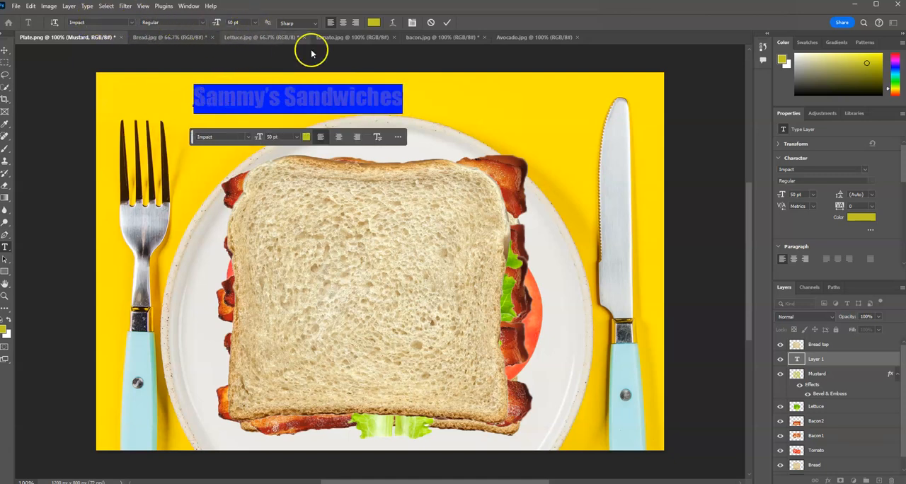
pyautogui.click(372, 23)
pyautogui.write('2326c4')
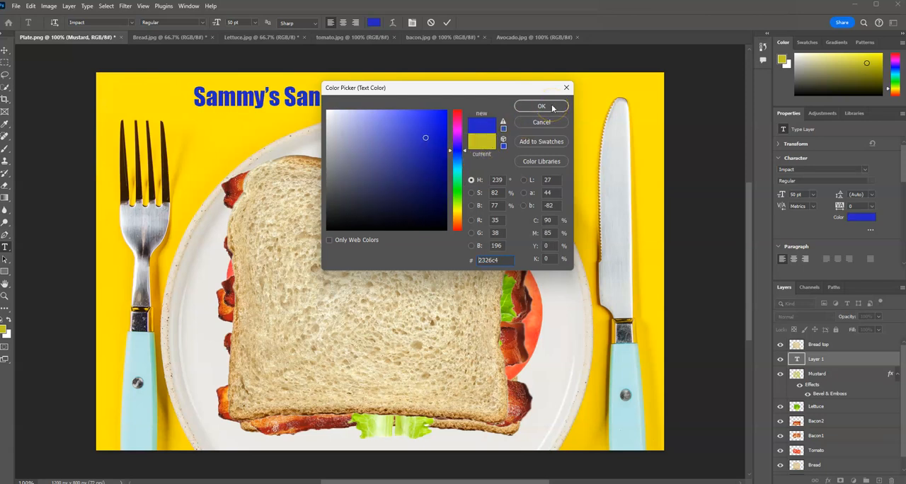
pyautogui.click(541, 106)
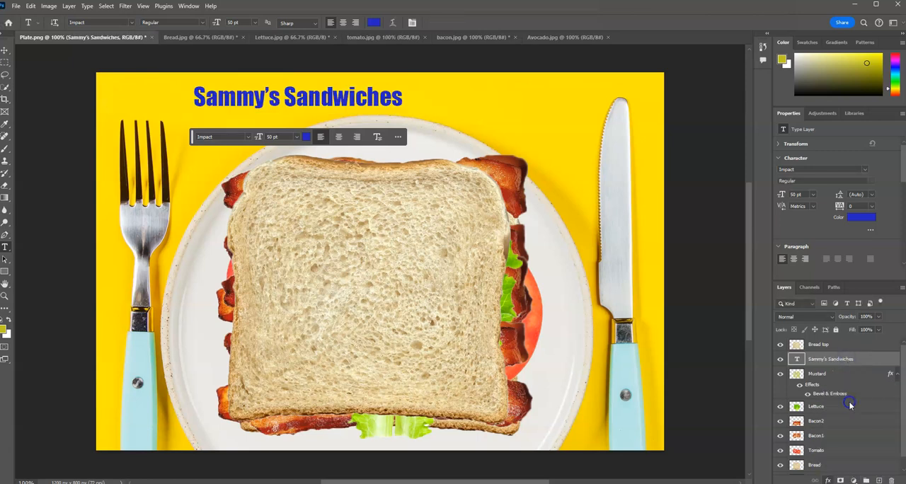
# - Add a Drop Shadow to the title layer with larger Size, Spread and Distance
pyautogui.doubleClick(828, 393)
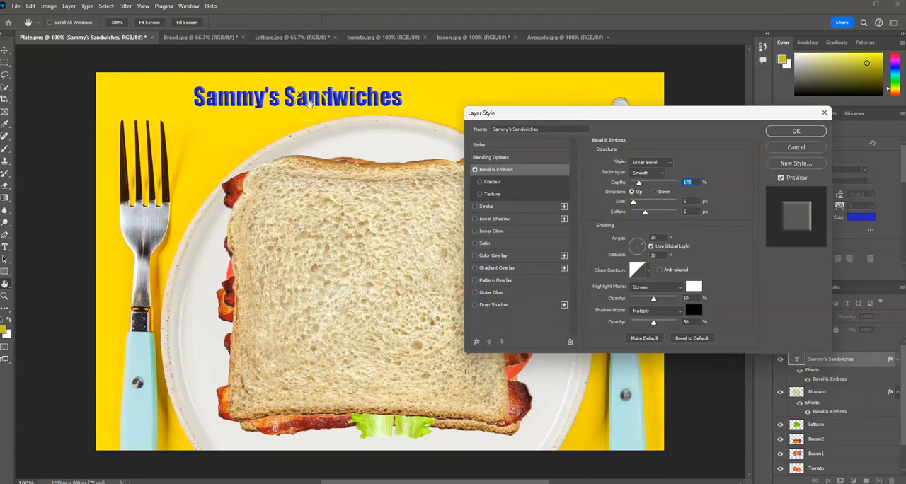
pyautogui.click(493, 305)
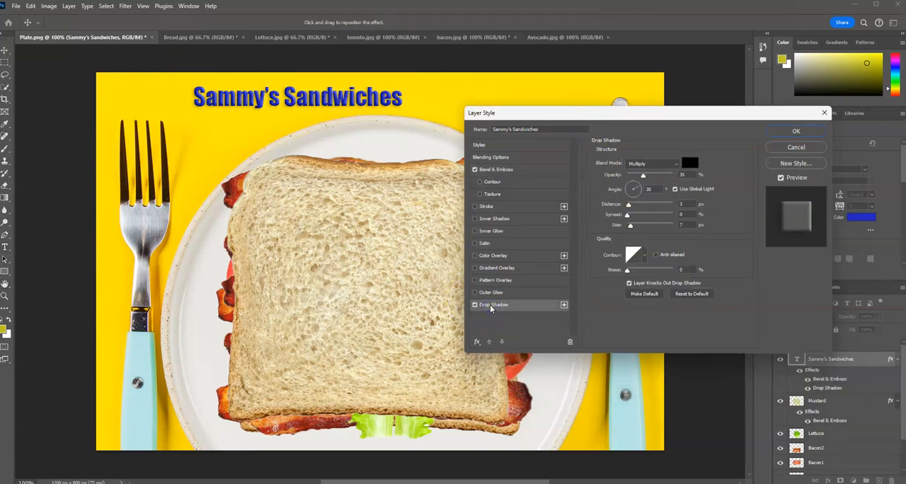
pyautogui.moveTo(630, 224); pyautogui.dragTo(642, 225)
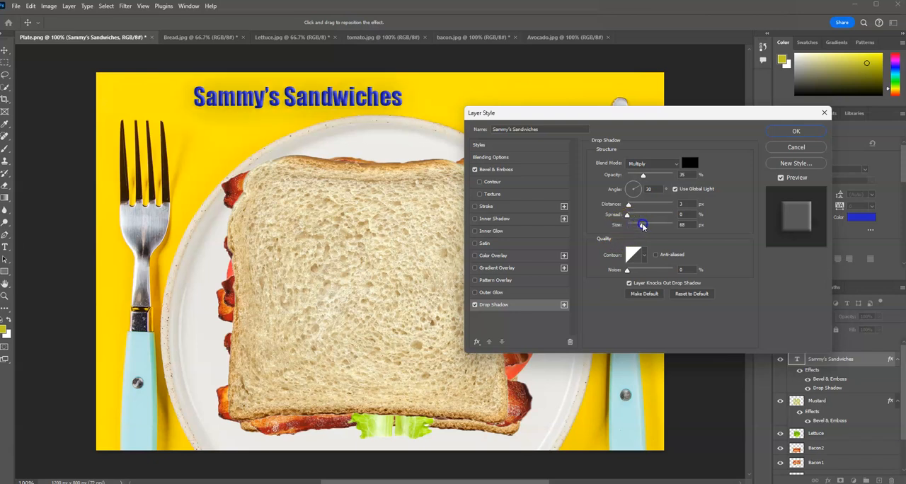
pyautogui.moveTo(640, 214); pyautogui.dragTo(638, 214)
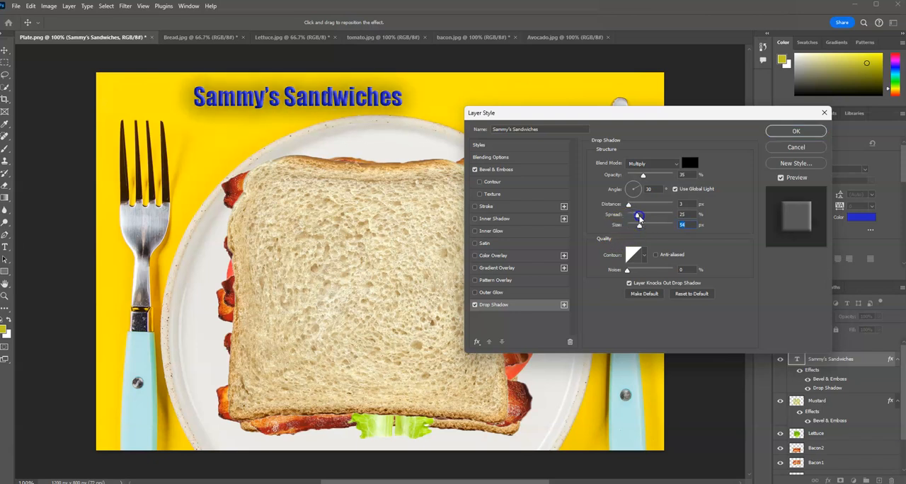
pyautogui.moveTo(628, 204); pyautogui.dragTo(633, 203)
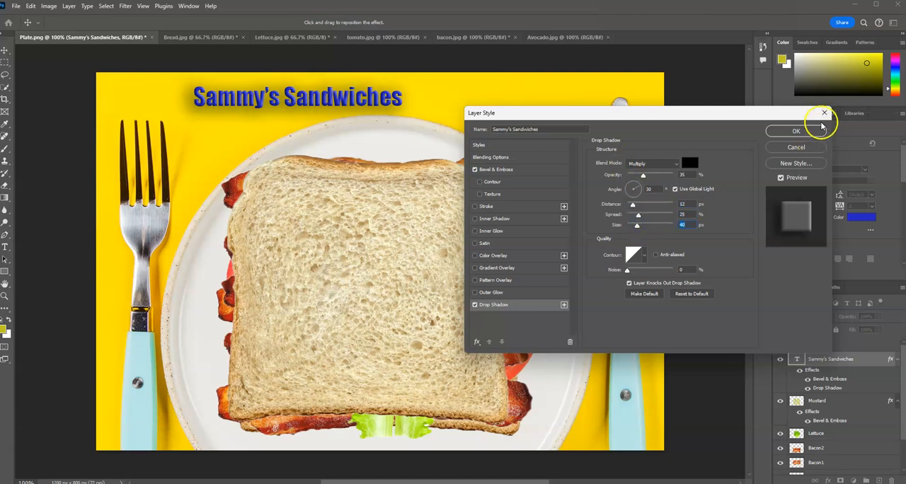
pyautogui.click(797, 131)
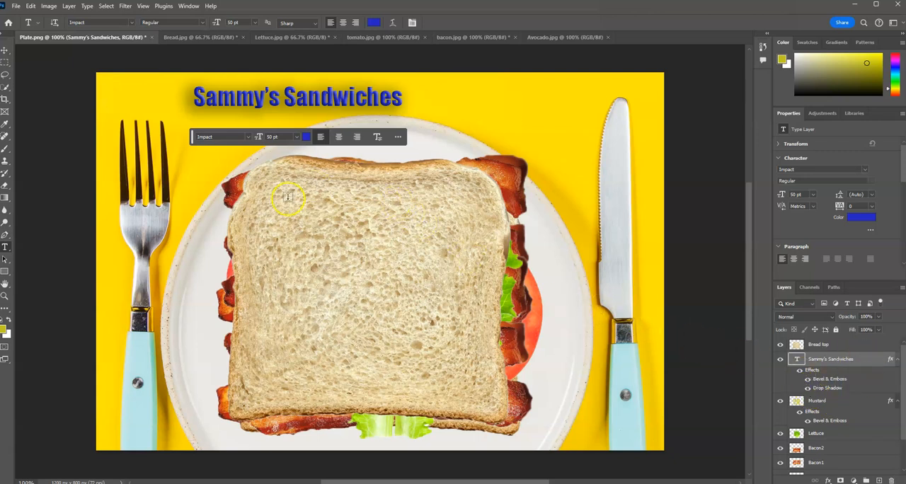
pyautogui.moveTo(291, 214)
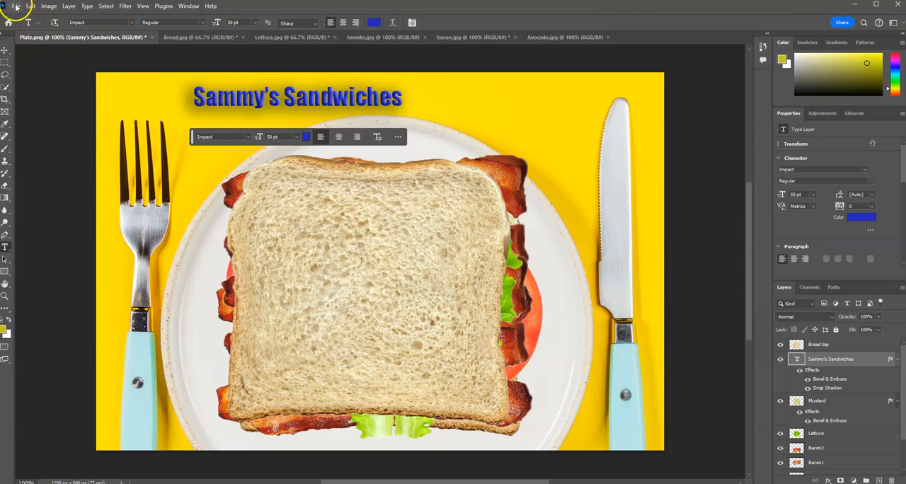
# - Save As Plate.psd in Downloads in Photoshop format, confirming Format Options
pyautogui.click(13, 6)
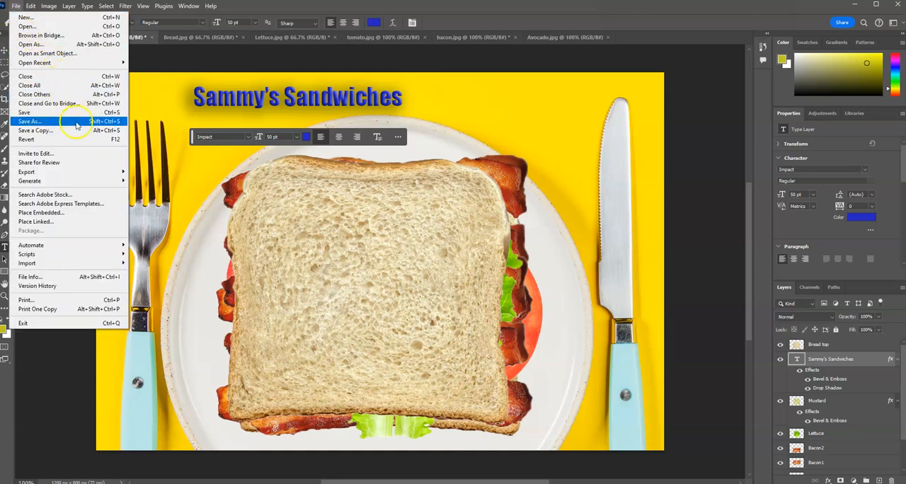
pyautogui.click(29, 121)
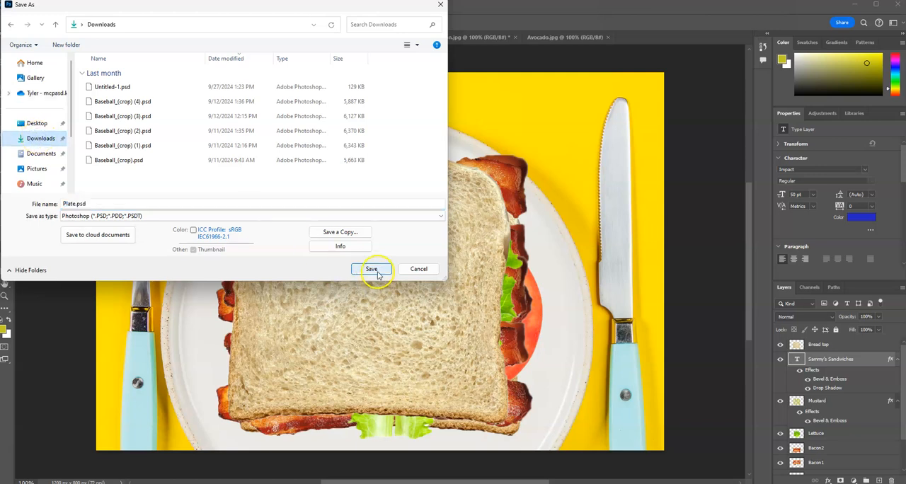
pyautogui.click(371, 269)
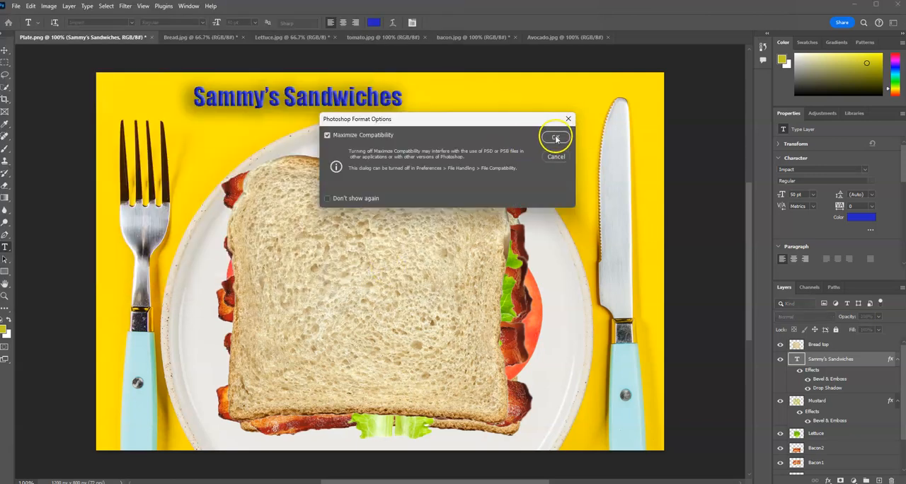
pyautogui.click(555, 138)
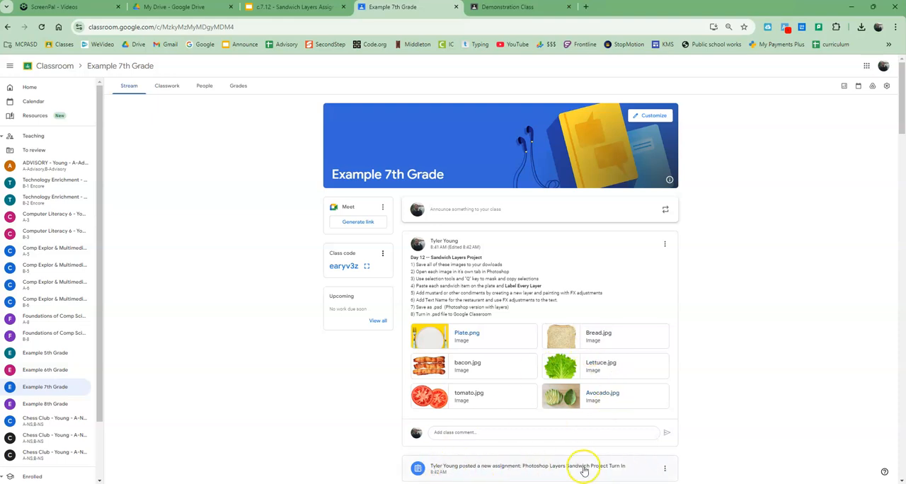
pyautogui.moveTo(594, 451)
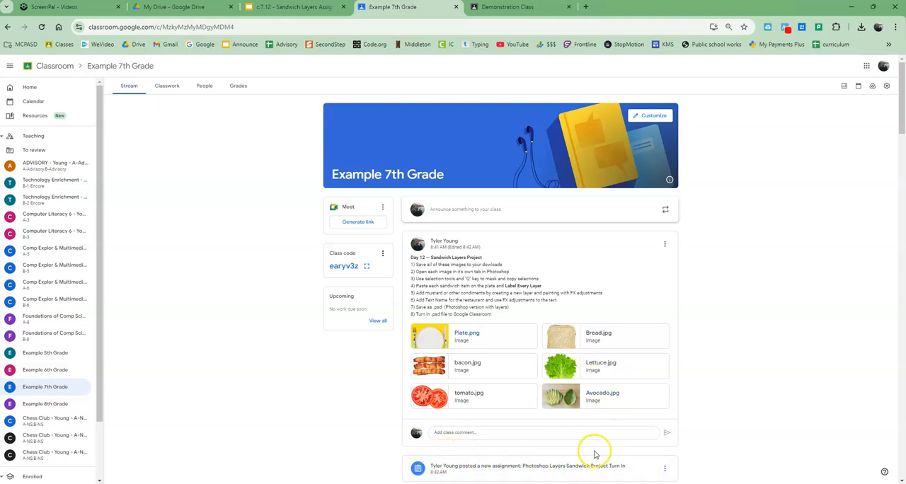
# - Switch to the Demonstration Class tab and open the Demonstration Assignment post
pyautogui.click(516, 7)
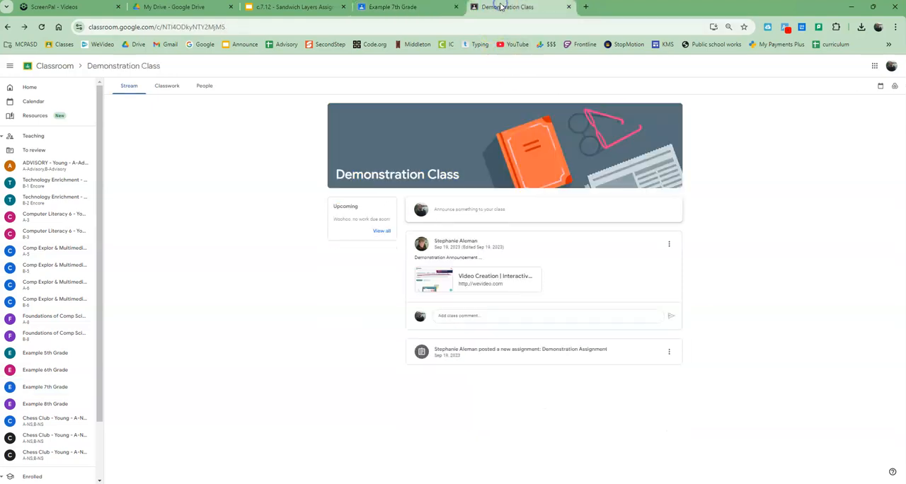
pyautogui.click(518, 349)
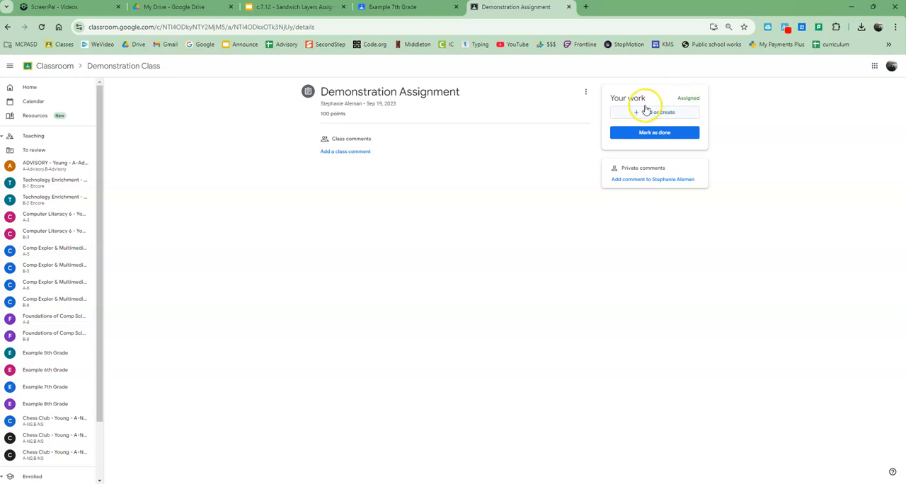
# - Upload Plate.psd from the computer as the assignment's attached work
pyautogui.click(653, 112)
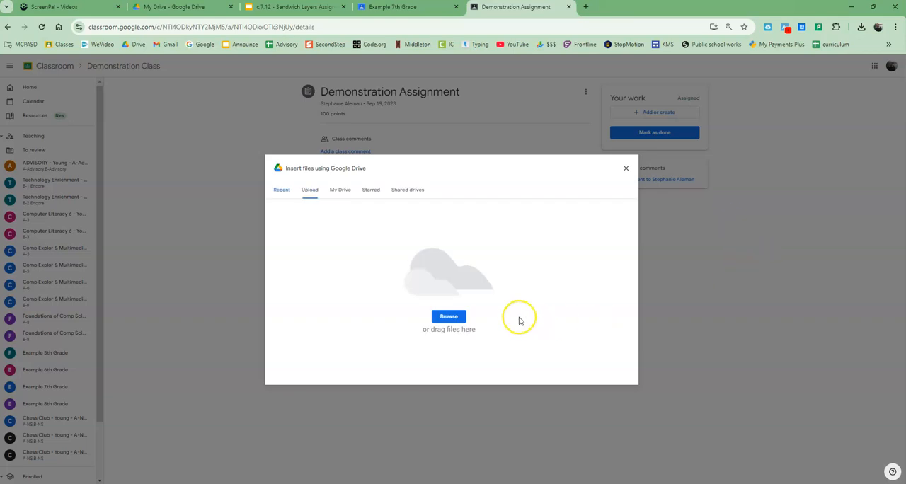
pyautogui.click(448, 317)
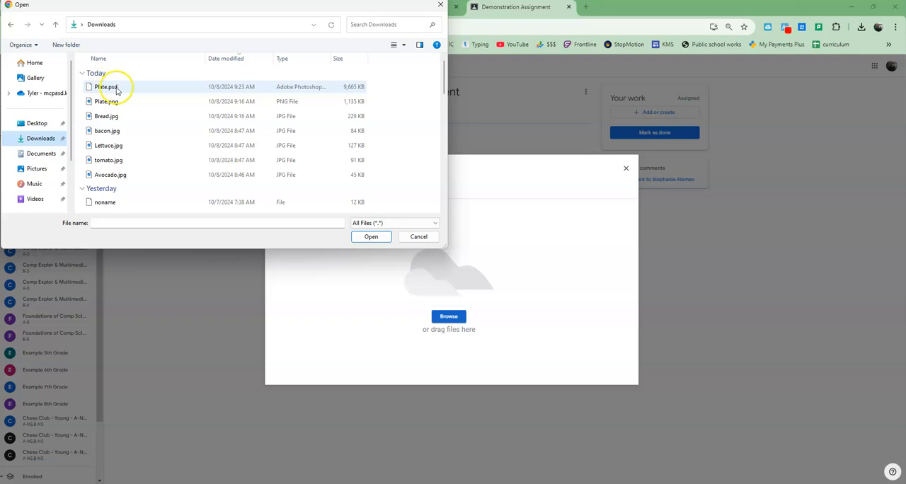
pyautogui.moveTo(113, 90)
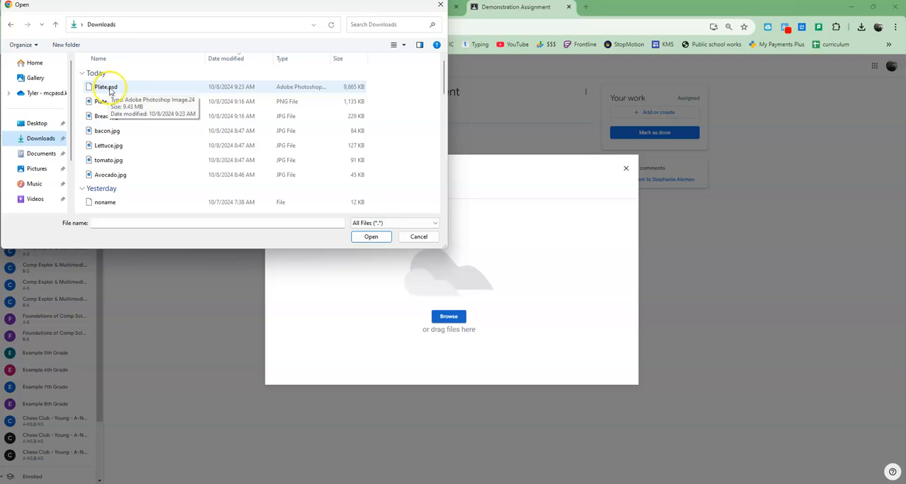
pyautogui.moveTo(125, 87)
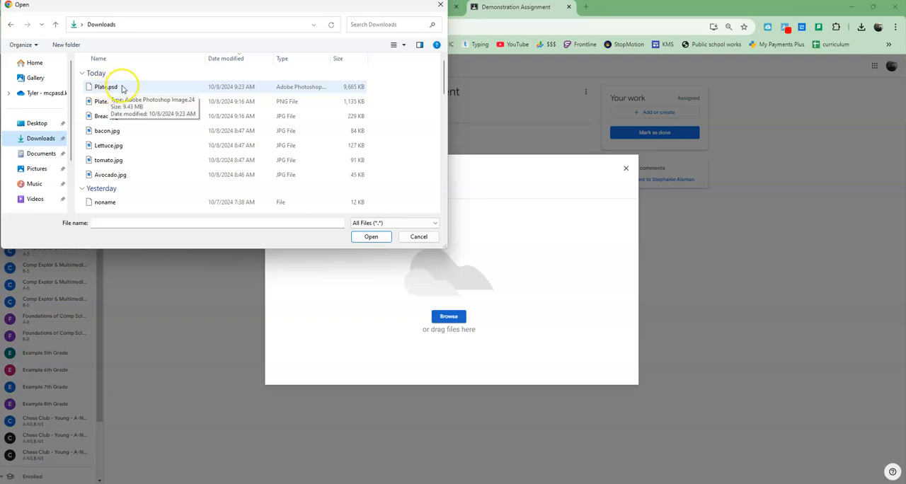
pyautogui.click(106, 86)
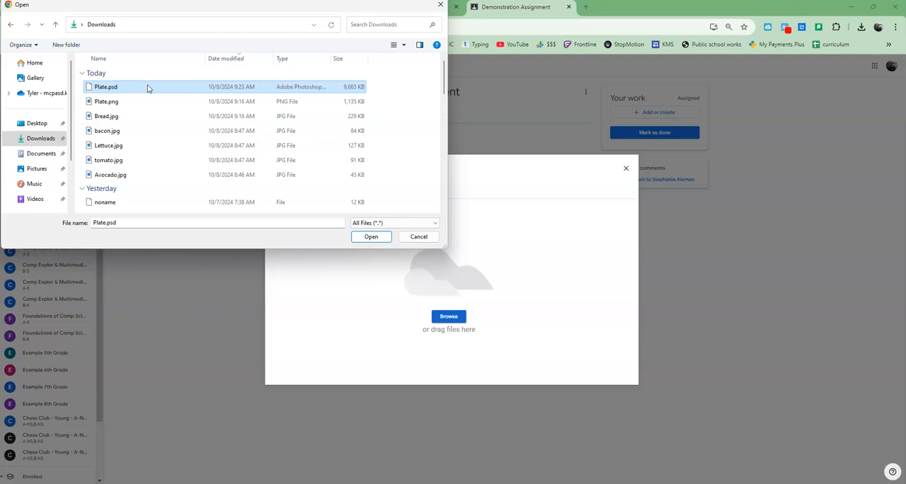
pyautogui.click(371, 236)
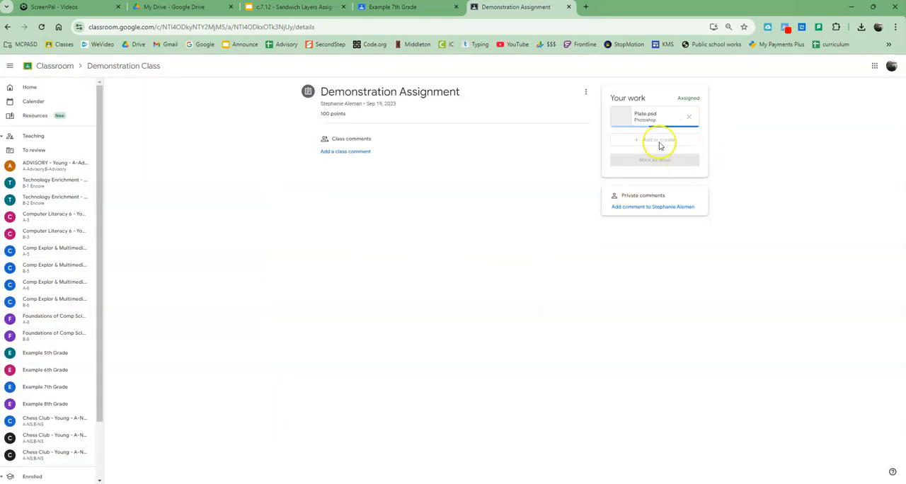
pyautogui.moveTo(728, 194)
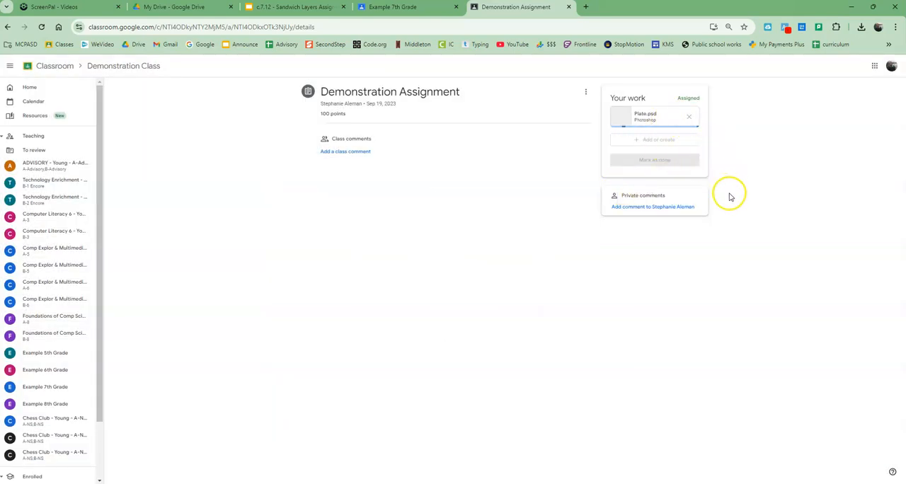
pyautogui.moveTo(748, 186)
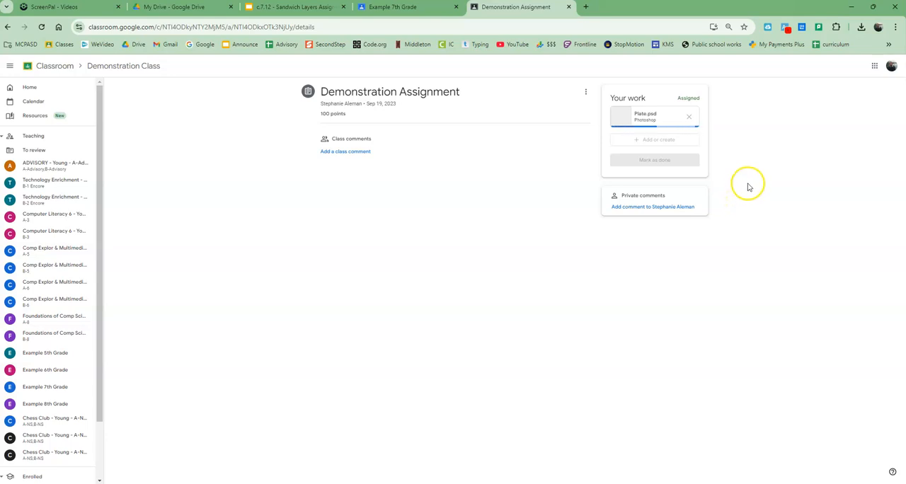
# - Turn in the Demonstration Assignment and confirm the submission
pyautogui.click(654, 159)
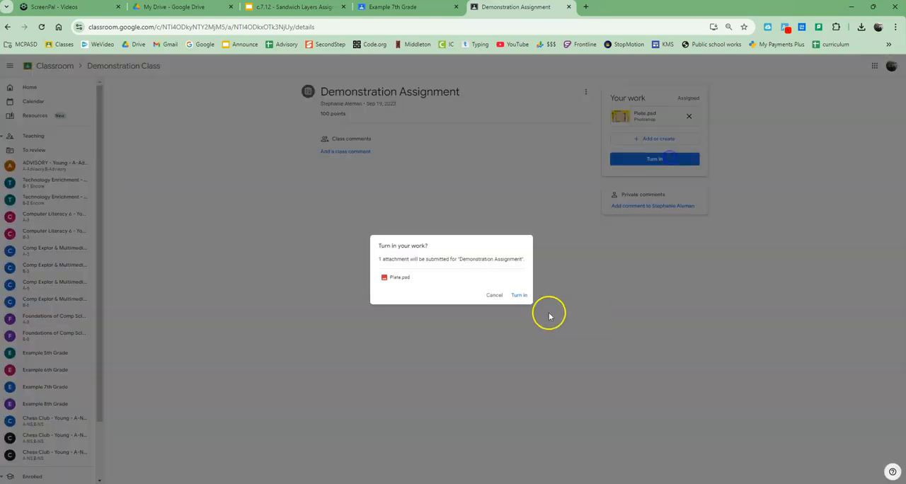
pyautogui.click(519, 295)
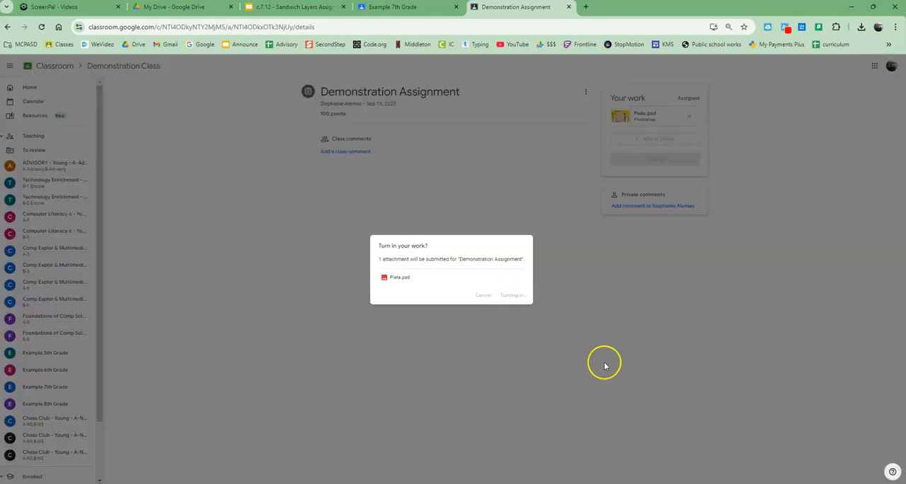
pyautogui.click(513, 295)
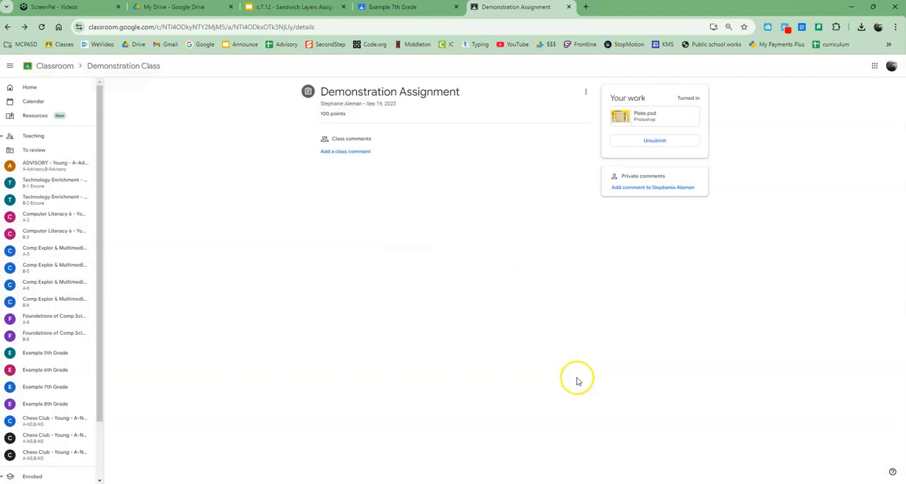